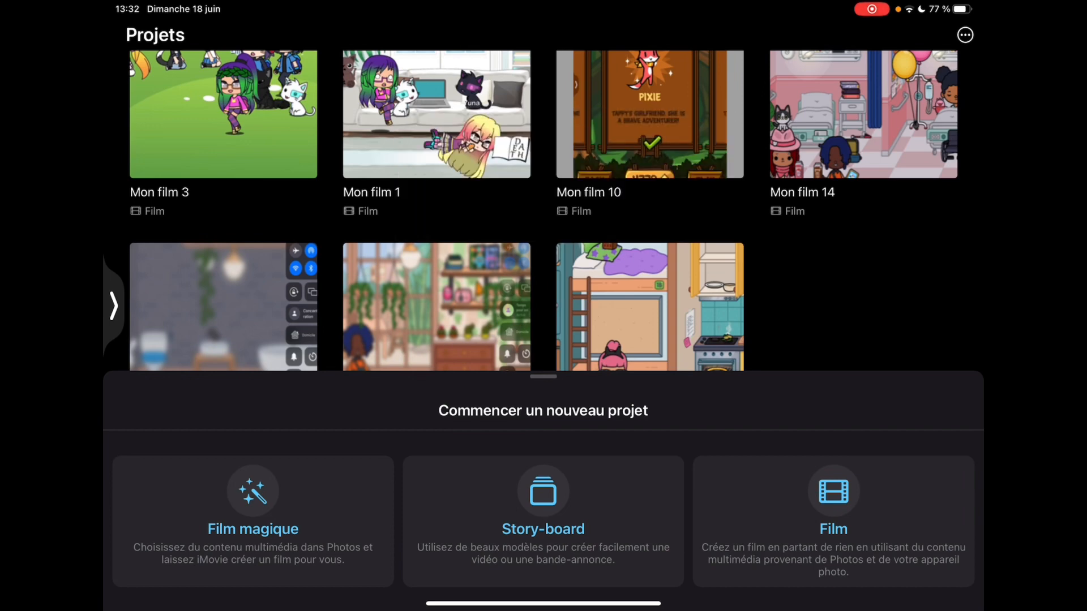
# Start a new Film project and browse the gameplay recordings to include
pyautogui.click(832, 522)
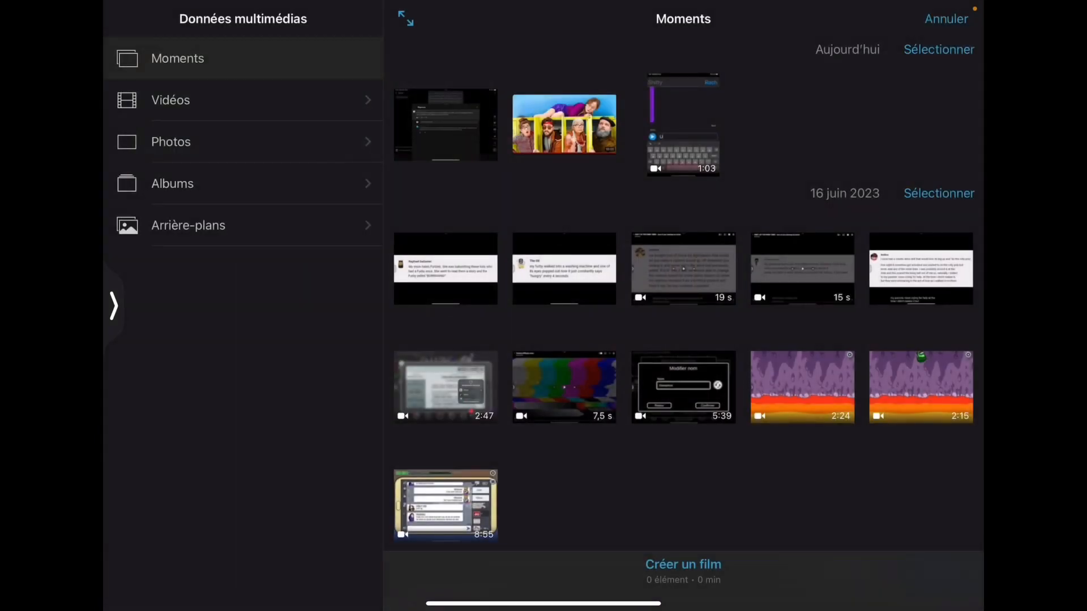
pyautogui.scroll(-3)
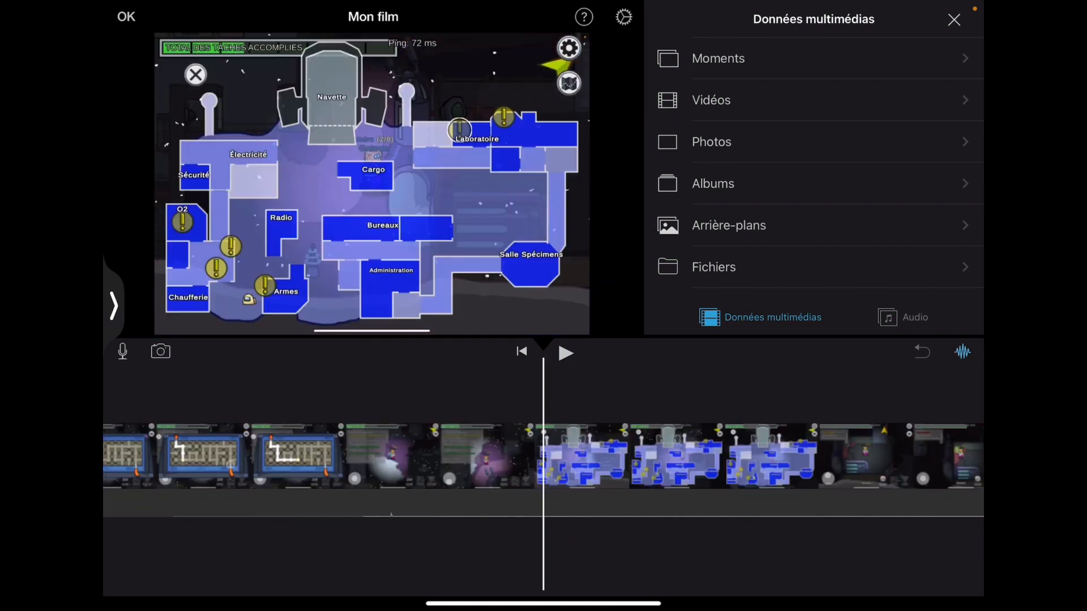
# Add the cartoon clip from Moments as a small picture-in-picture inset near the top centre
pyautogui.click(717, 58)
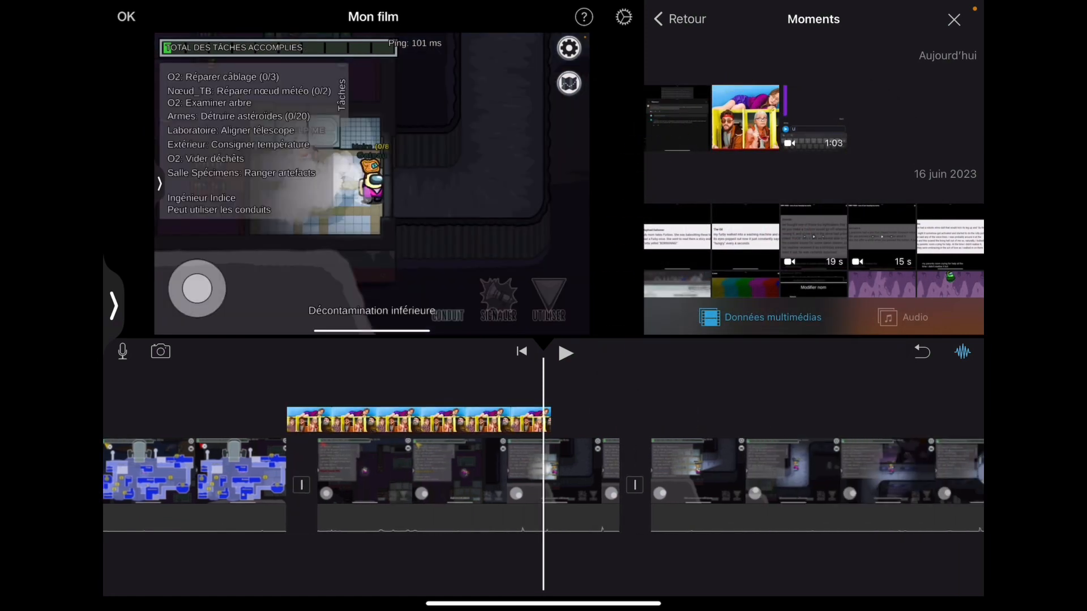
pyautogui.click(416, 418)
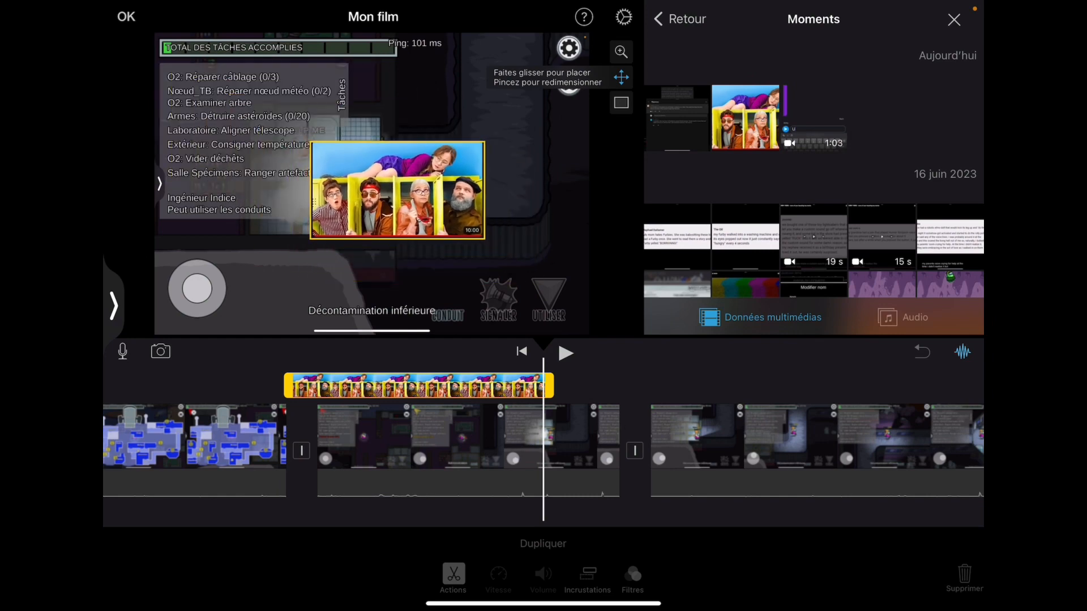
pyautogui.moveTo(398, 190); pyautogui.dragTo(383, 183)
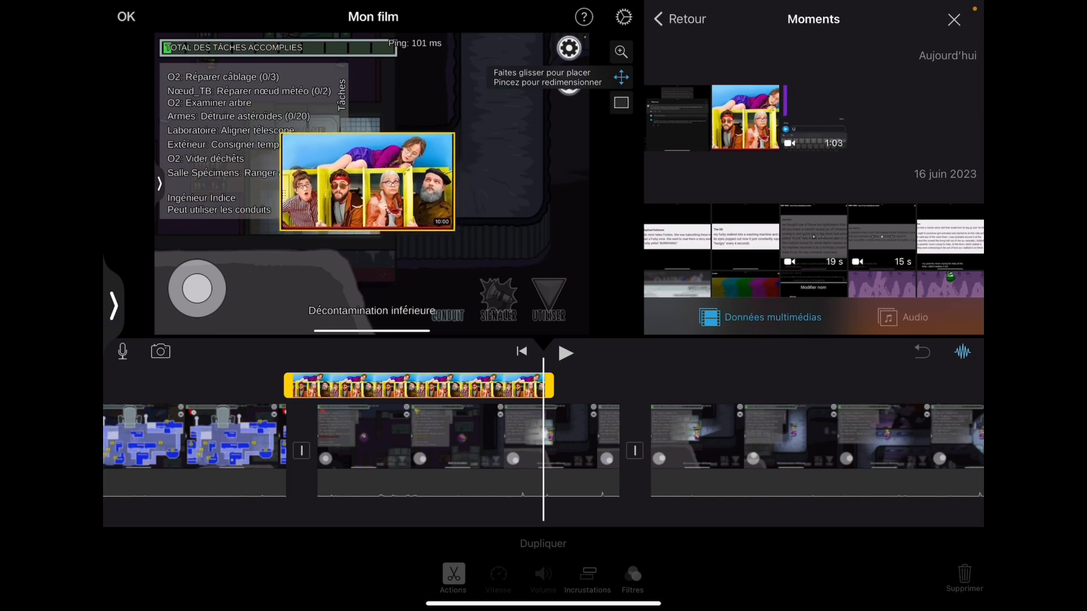
pyautogui.moveTo(368, 180); pyautogui.dragTo(359, 105)
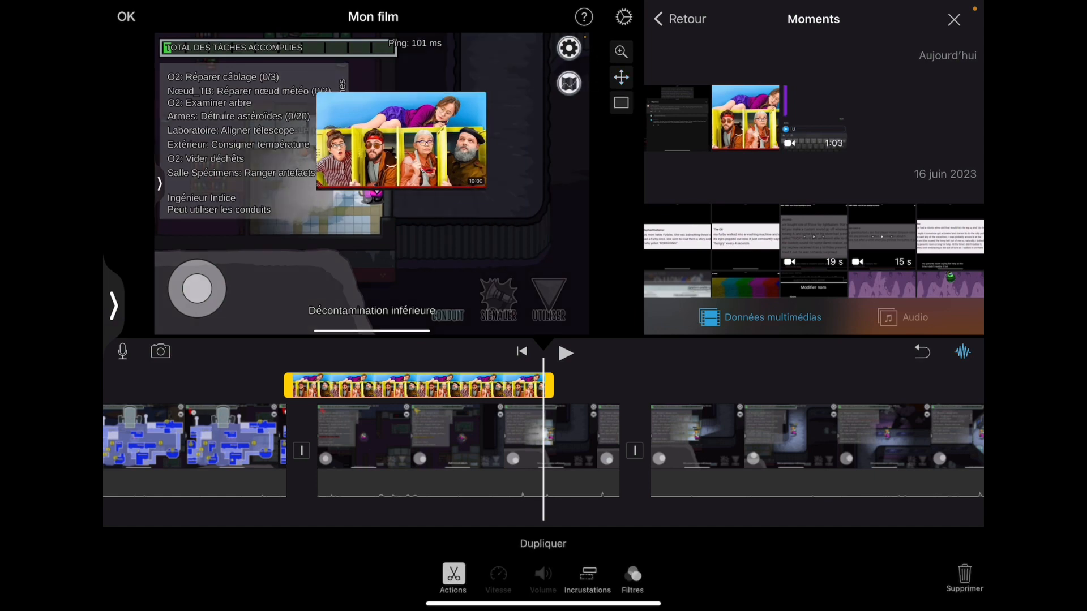
pyautogui.moveTo(401, 139); pyautogui.dragTo(388, 267)
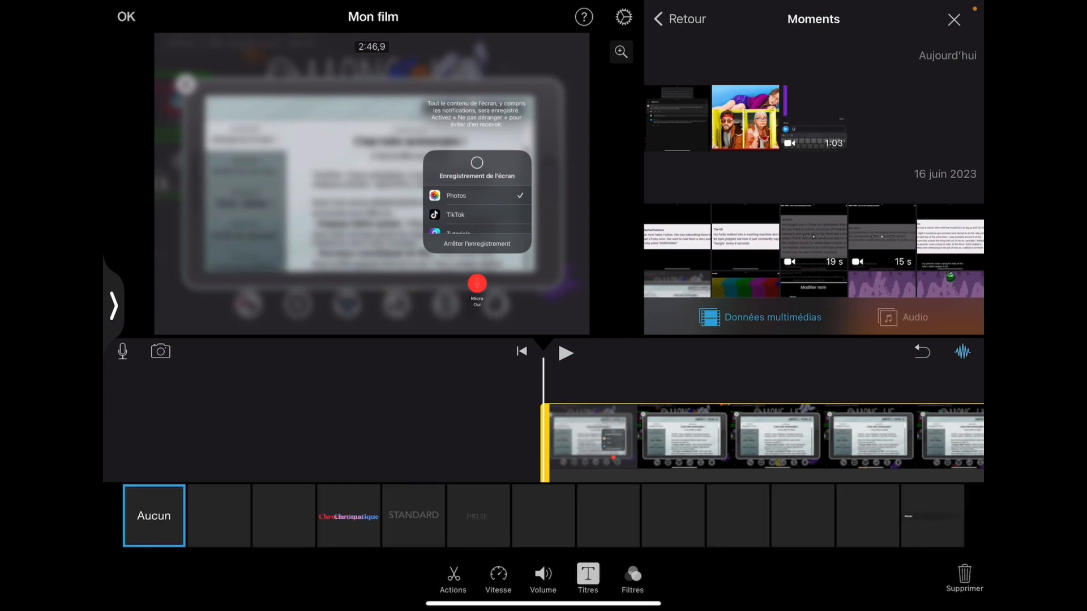
# Add a Gravité title to the announcements clip and change its text to HELLO
pyautogui.click(543, 516)
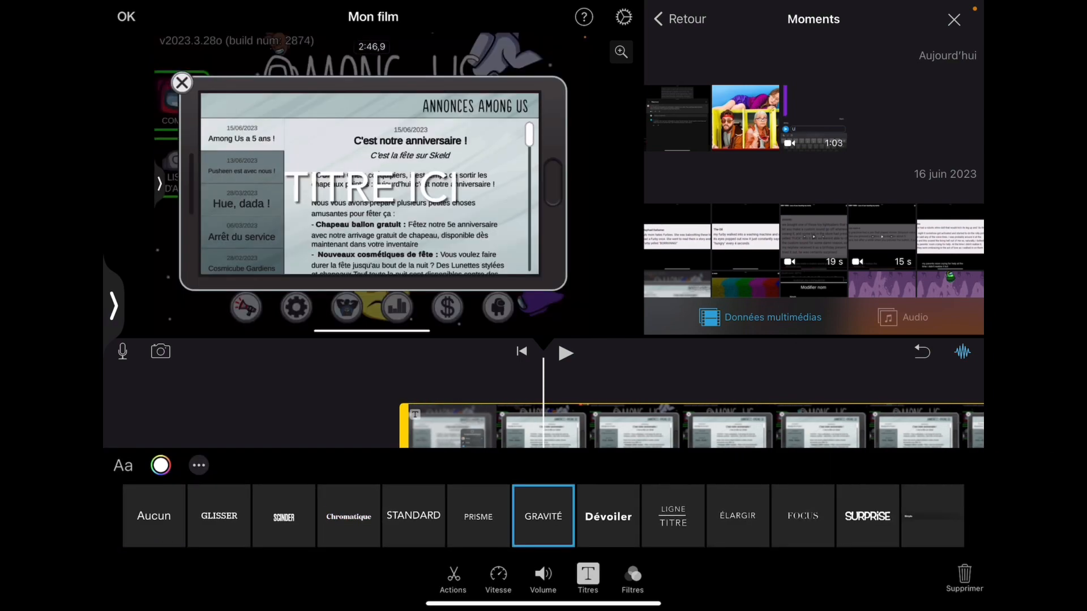
pyautogui.click(372, 188)
pyautogui.write('HELLO')
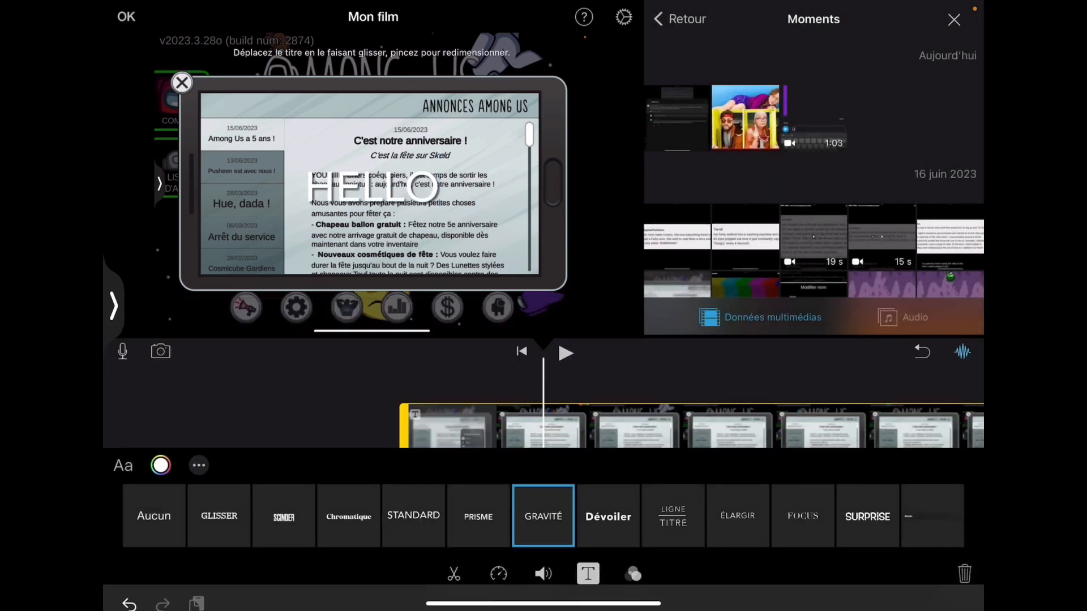
pyautogui.click(161, 466)
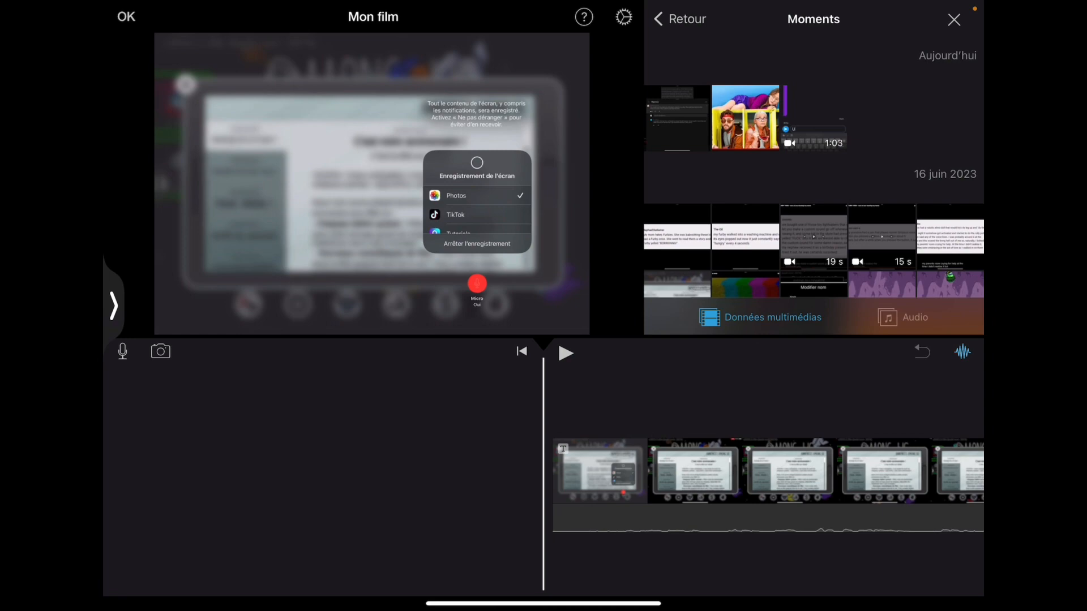
# Split the character-customisation clip at two playhead points with Scinder
pyautogui.click(565, 353)
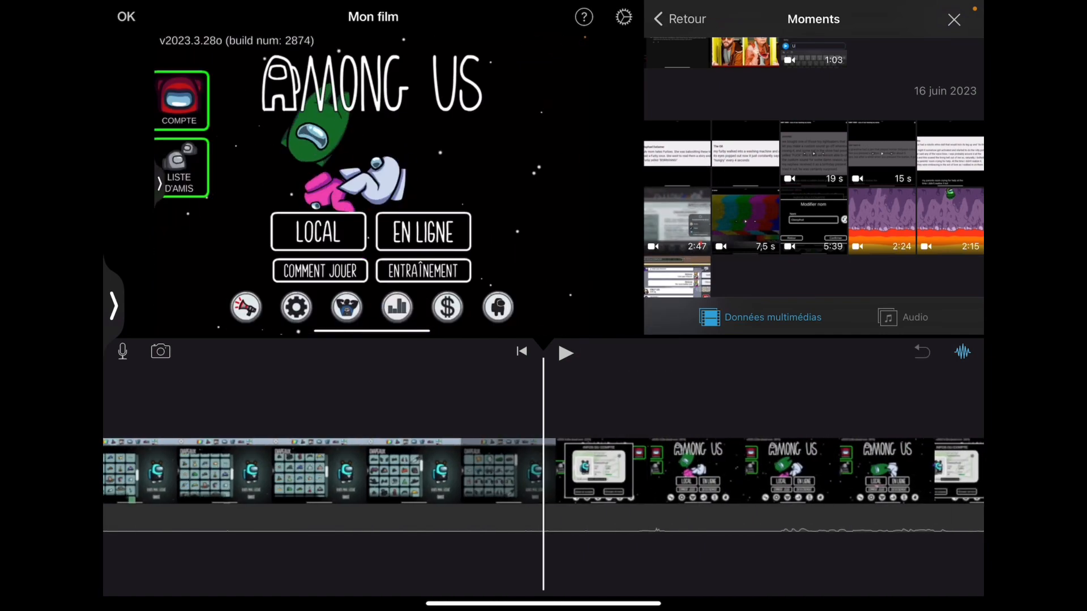
pyautogui.click(677, 19)
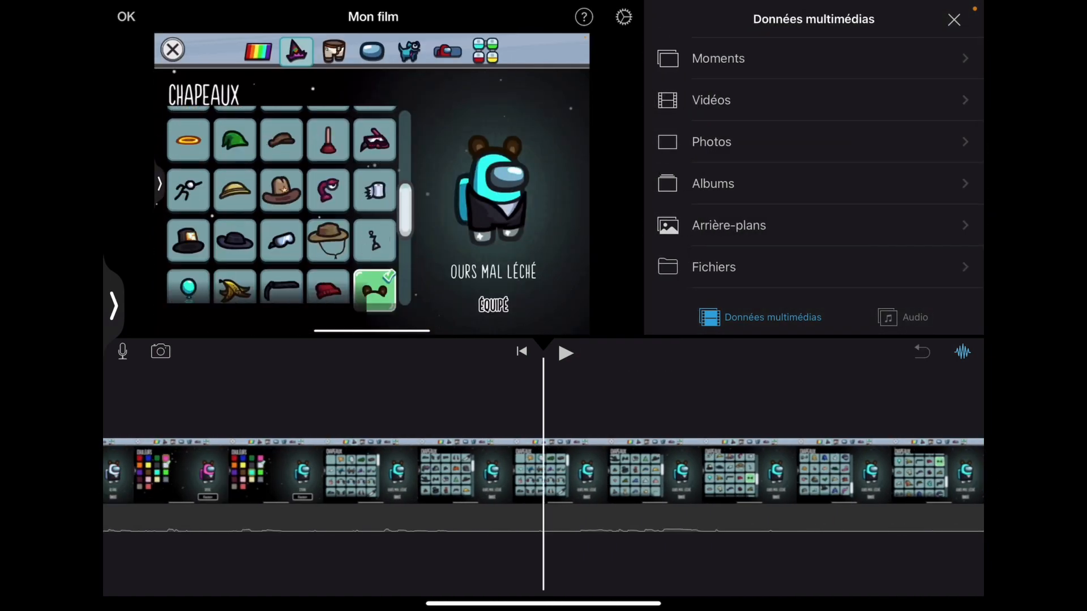
pyautogui.click(258, 51)
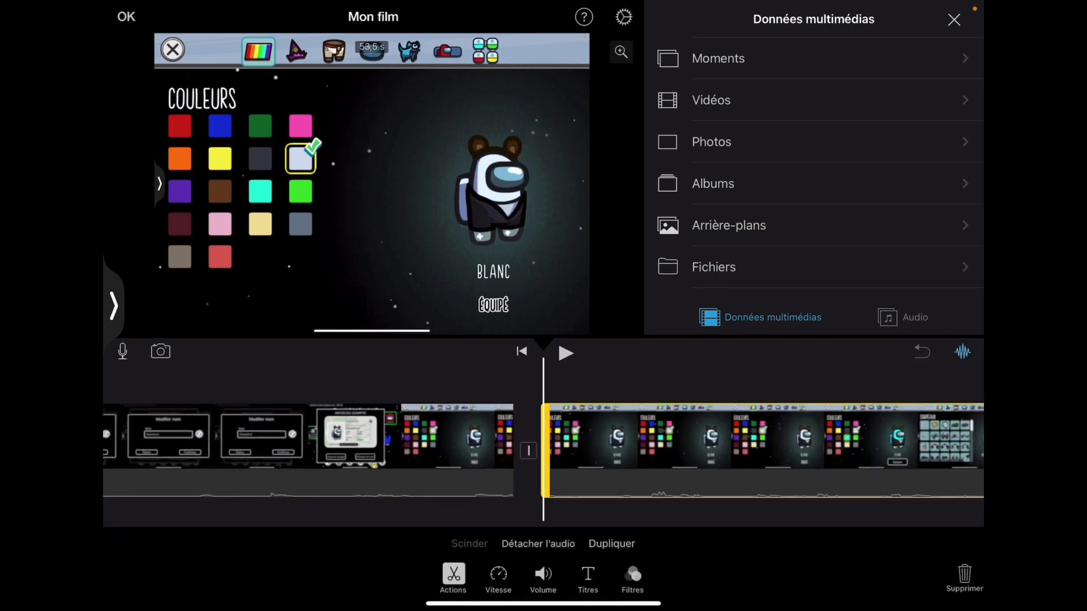
pyautogui.click(295, 50)
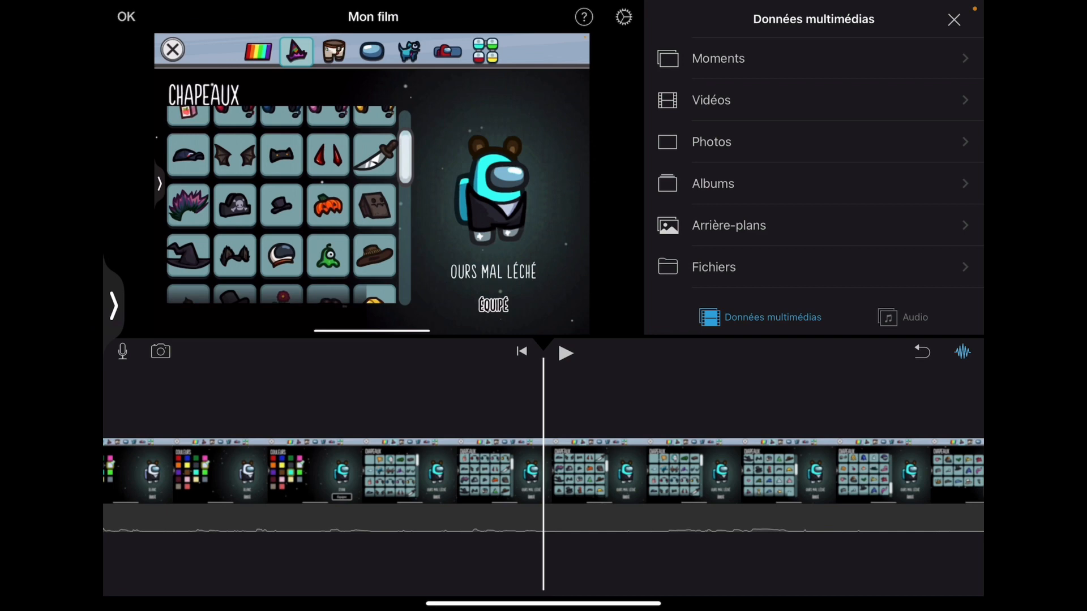
pyautogui.click(258, 50)
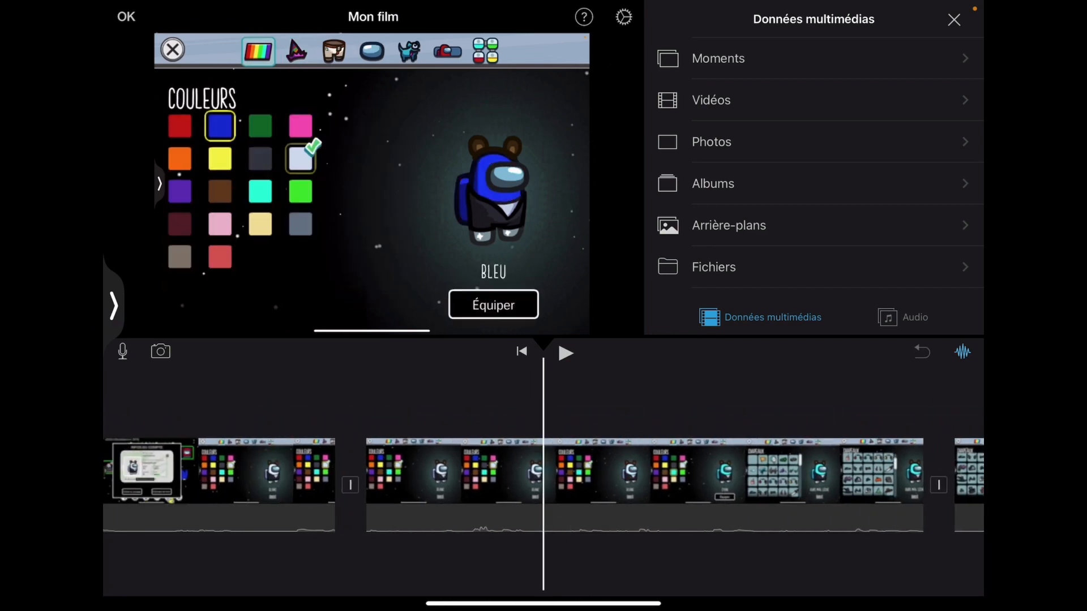
pyautogui.click(300, 158)
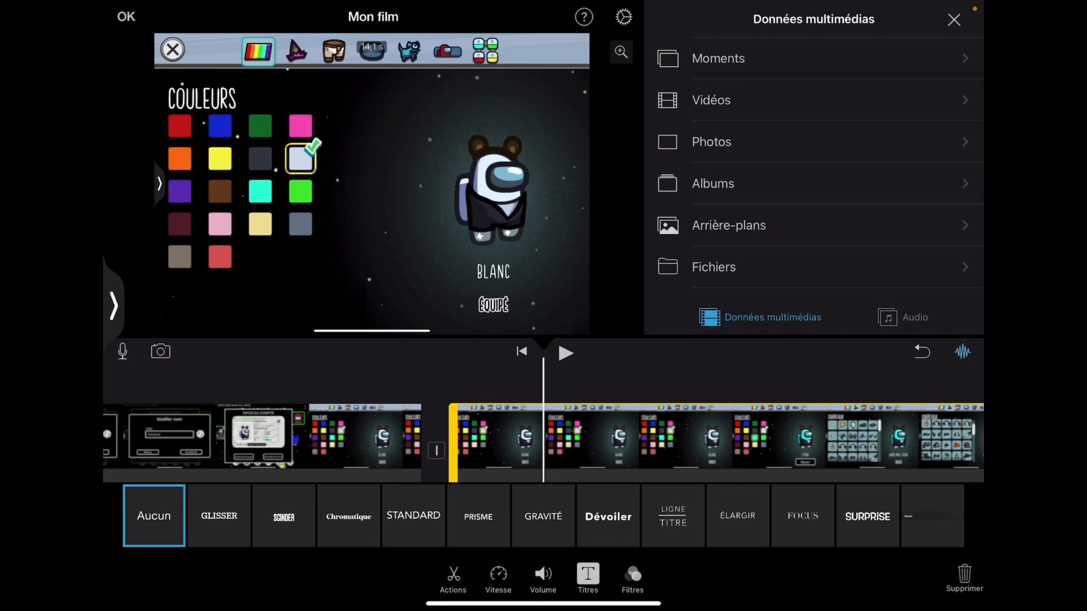
# Add a Dévoiler HELLO title and scroll the font list for Academy Engraved LET
pyautogui.click(607, 516)
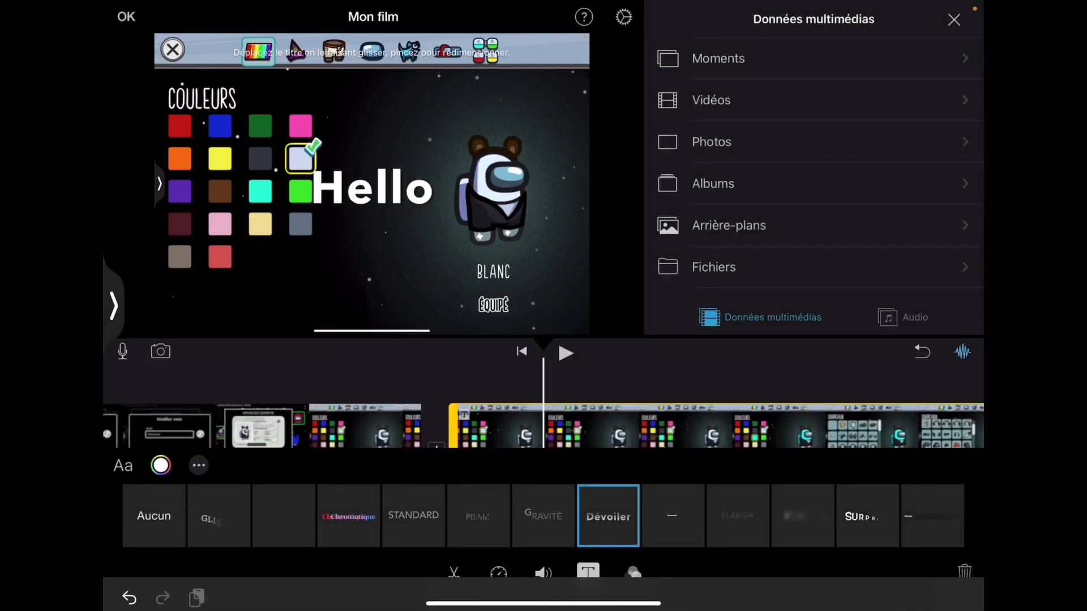
pyautogui.click(161, 466)
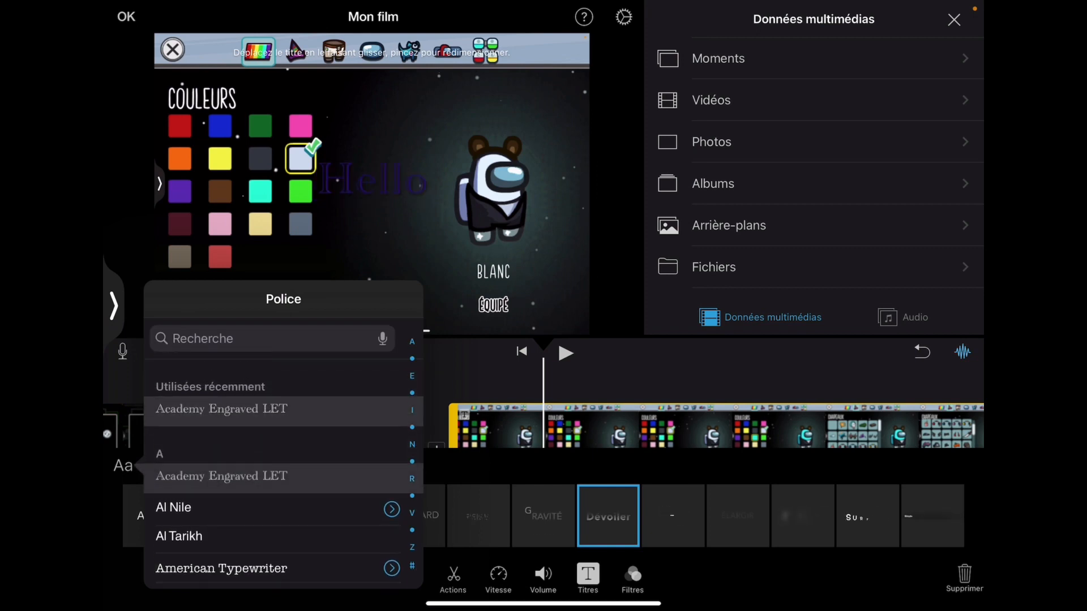
pyautogui.scroll(-3)
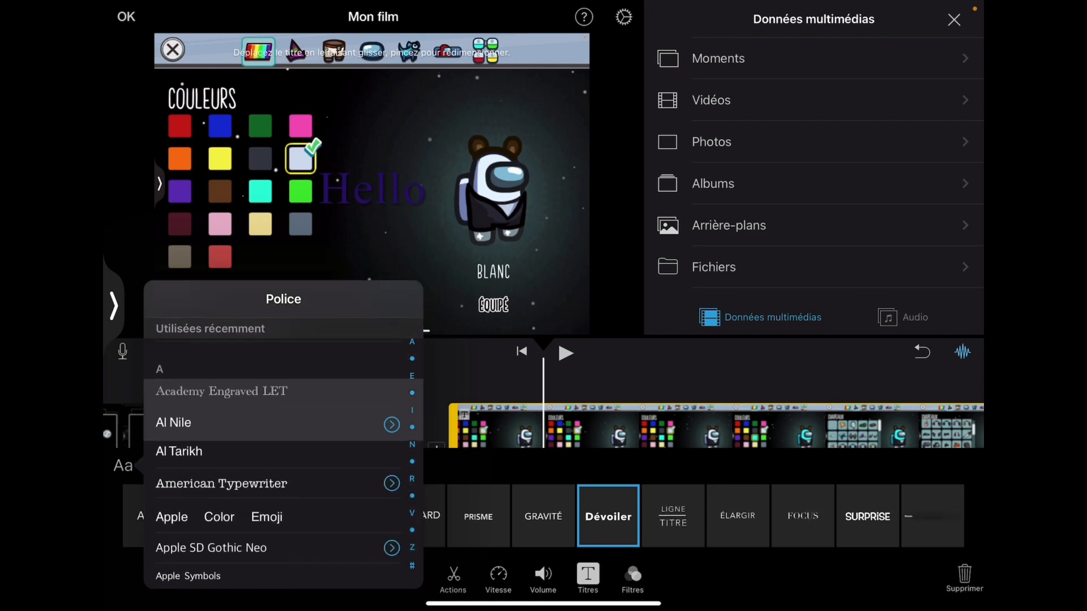
pyautogui.scroll(-3)
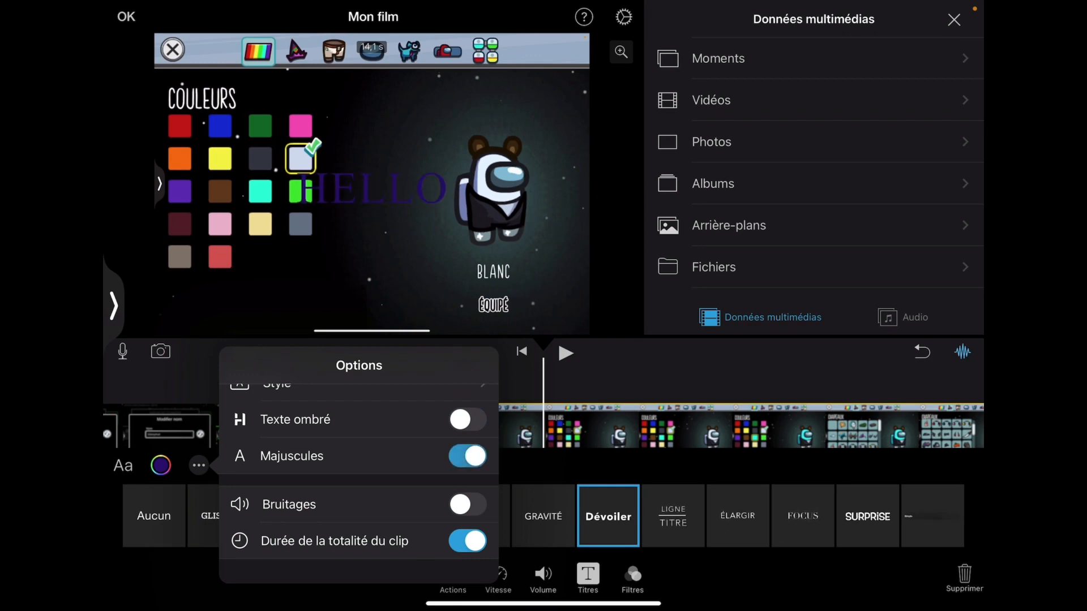
# Try Tiers inférieur, keep Par défaut placement, and turn on shadowed title text
pyautogui.click(467, 420)
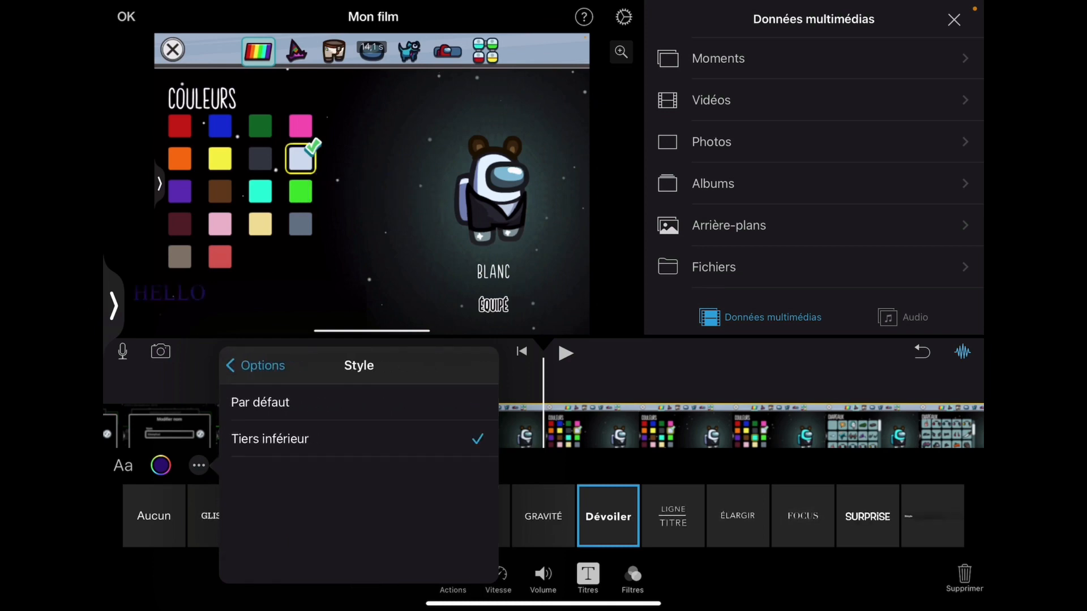
pyautogui.click(260, 402)
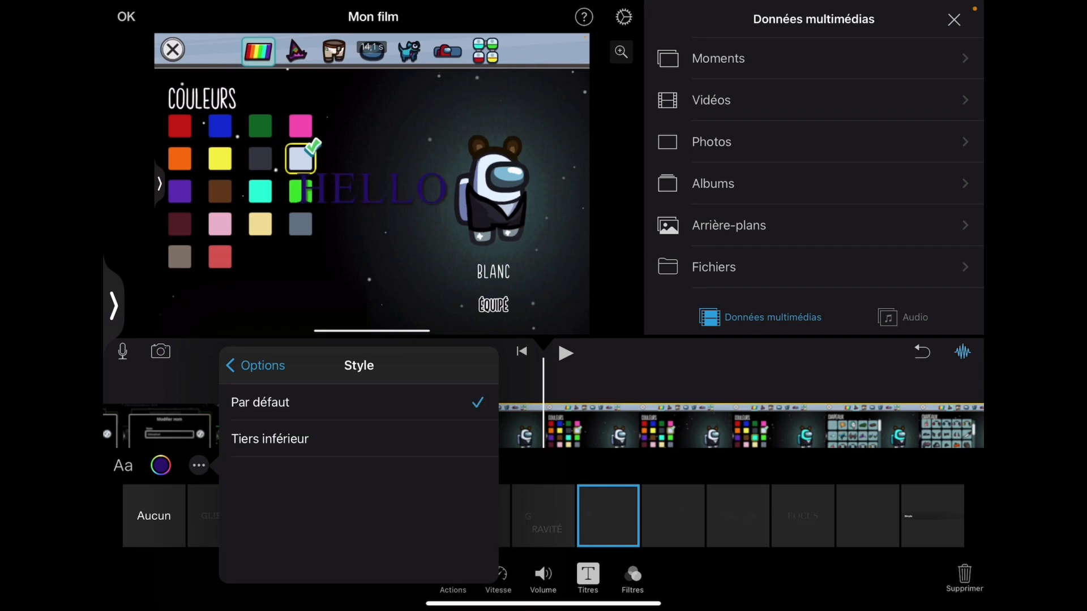
pyautogui.click(254, 365)
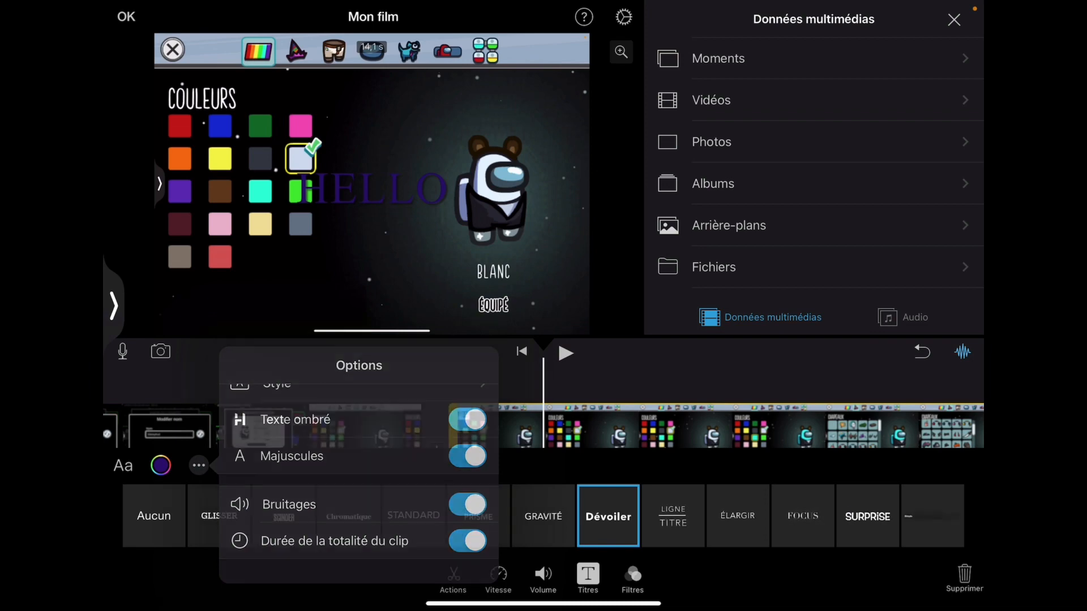
pyautogui.click(295, 51)
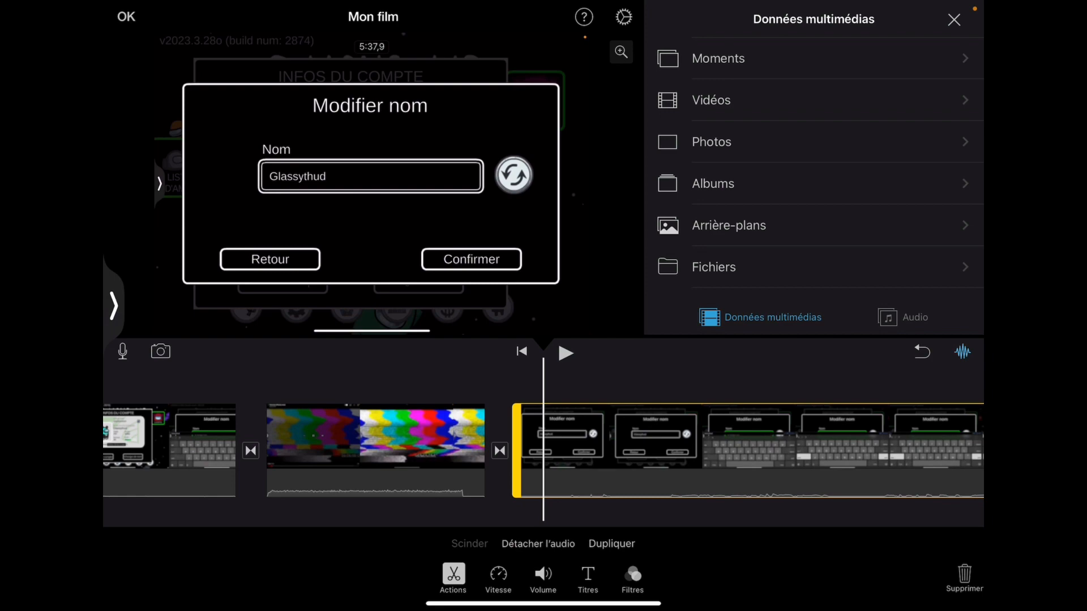
pyautogui.click(631, 578)
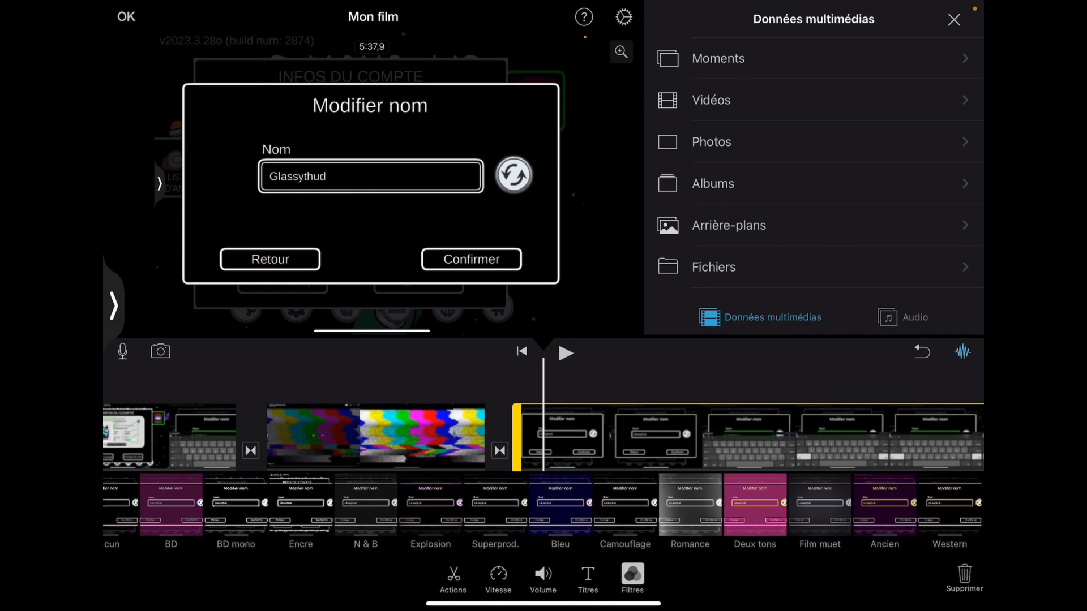
pyautogui.click(543, 575)
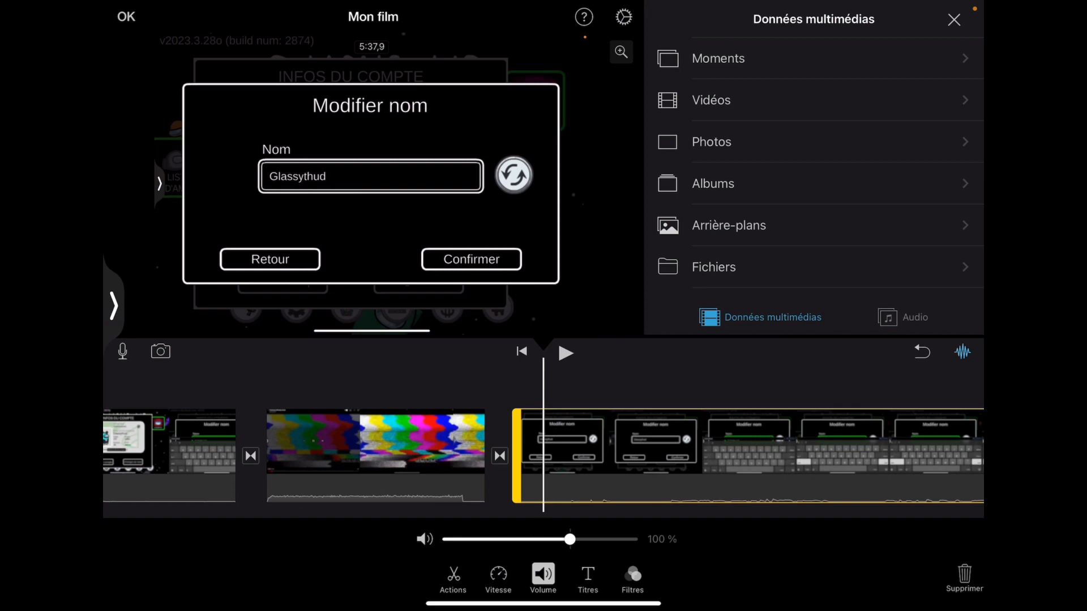
pyautogui.click(497, 578)
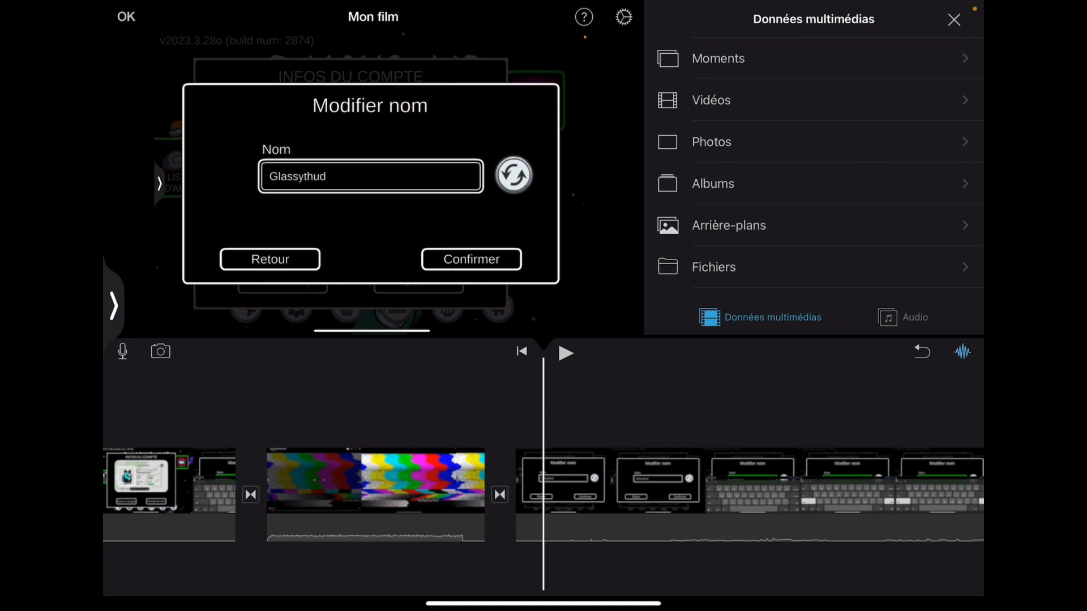
# Close the media library and review the project filters in project settings
pyautogui.click(953, 19)
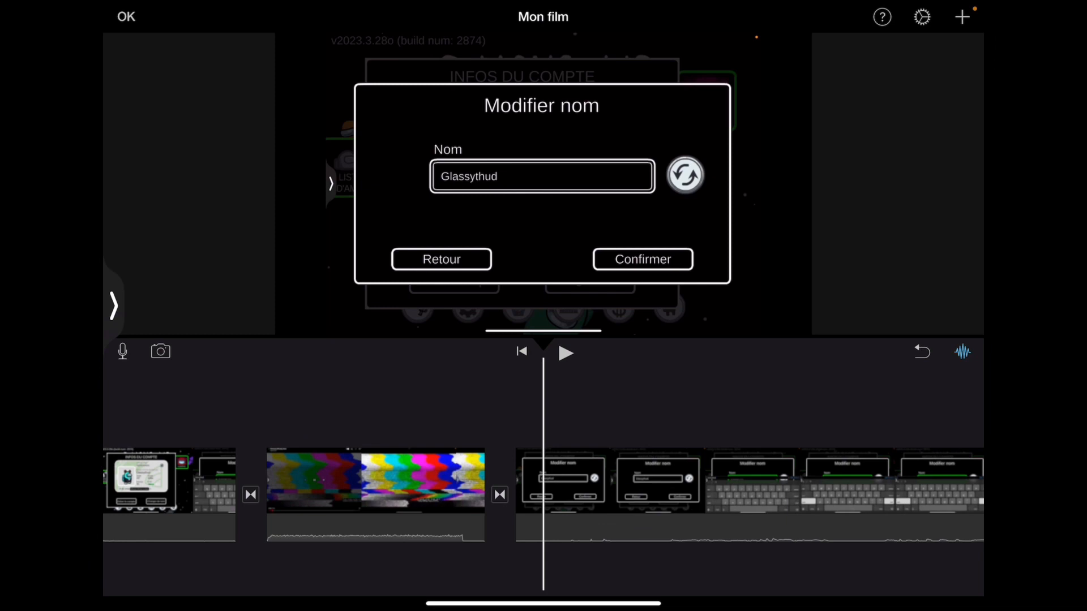
pyautogui.click(922, 16)
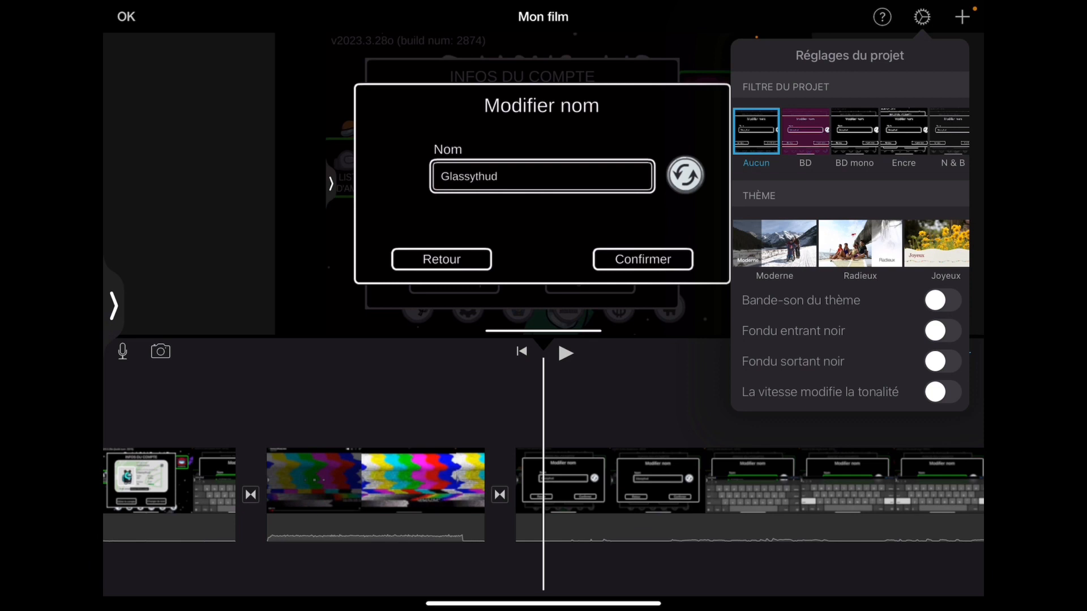
pyautogui.hscroll(-3)
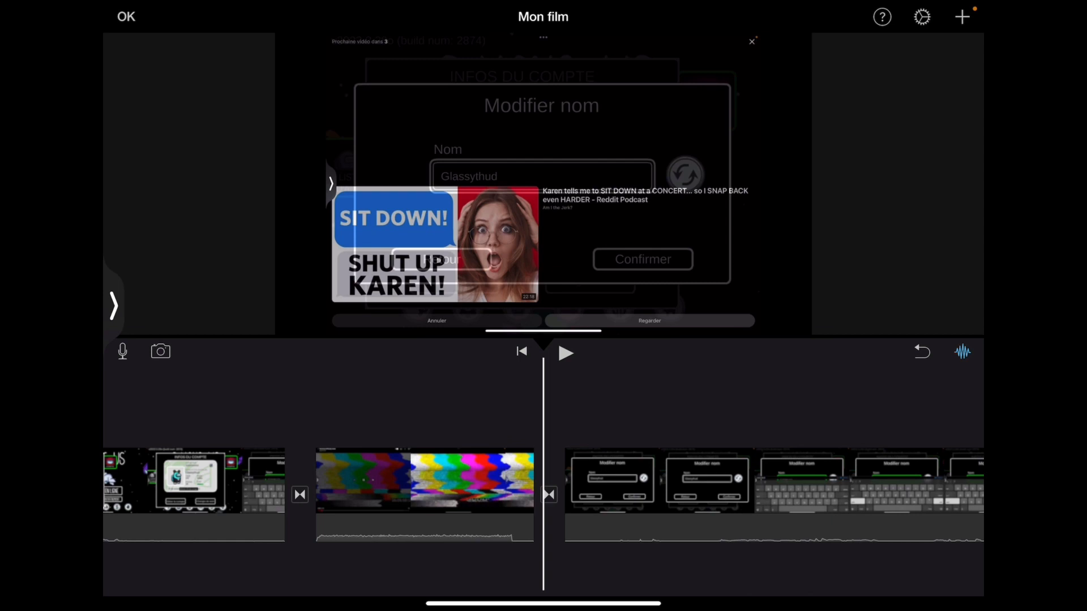
# Find the Furby comment clip in Moments and add it to the timeline
pyautogui.click(961, 16)
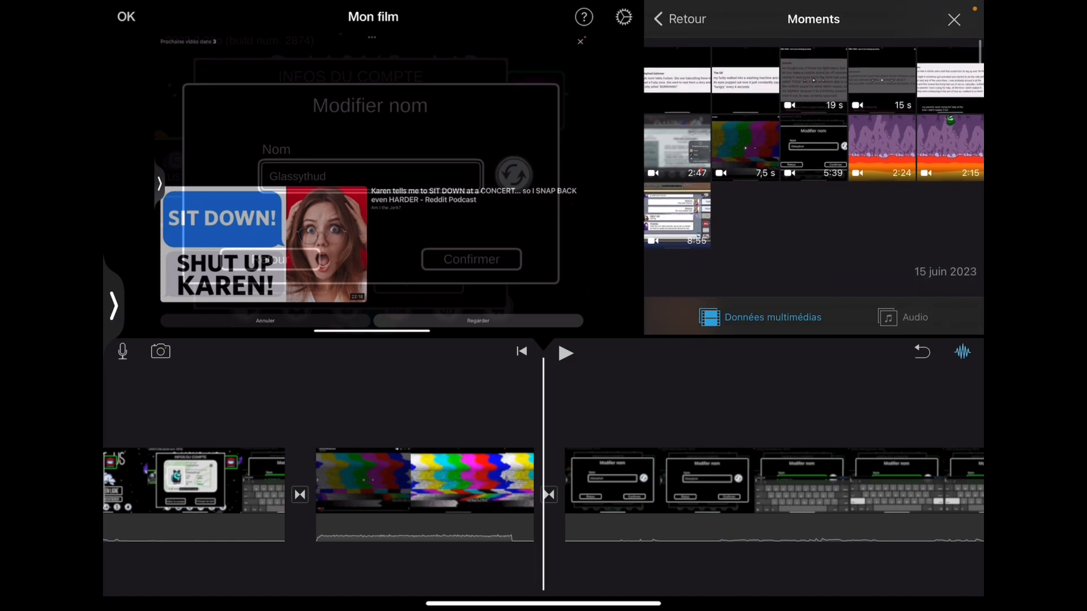
pyautogui.scroll(-3)
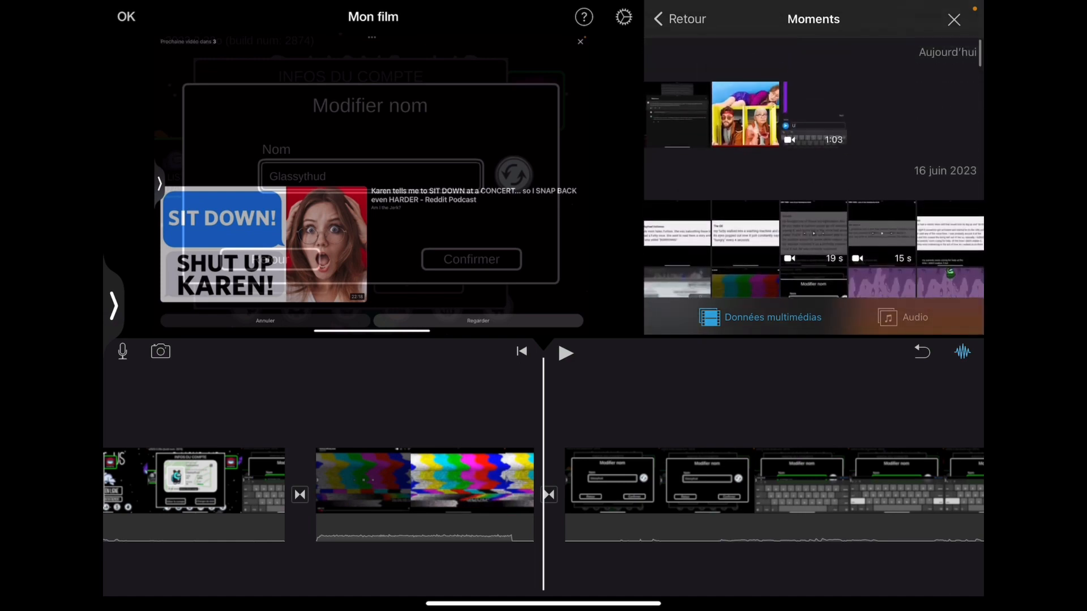
pyautogui.scroll(-3)
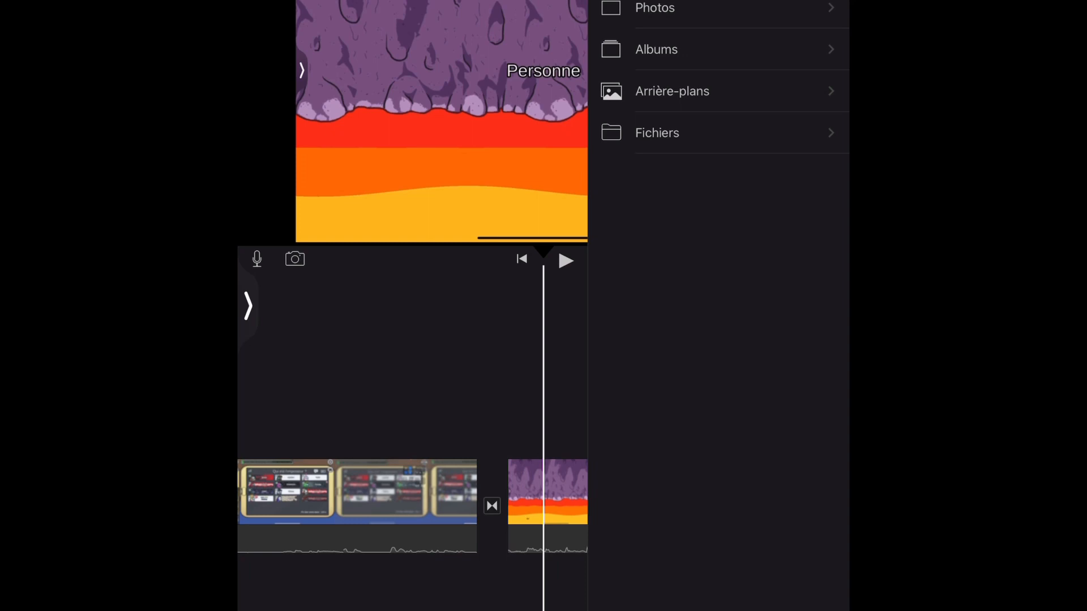
pyautogui.click(654, 7)
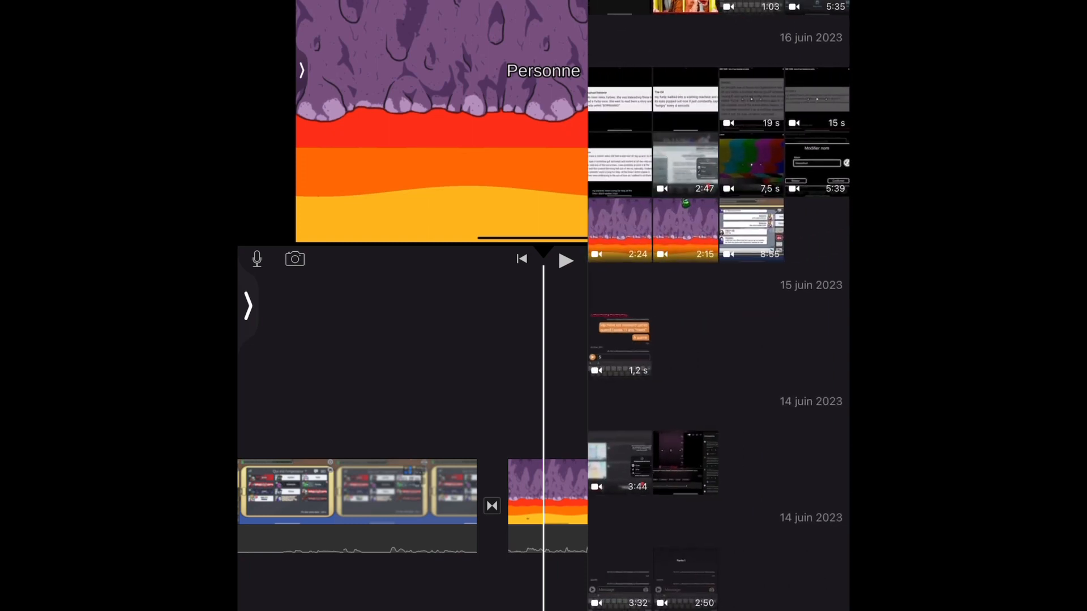
pyautogui.click(619, 101)
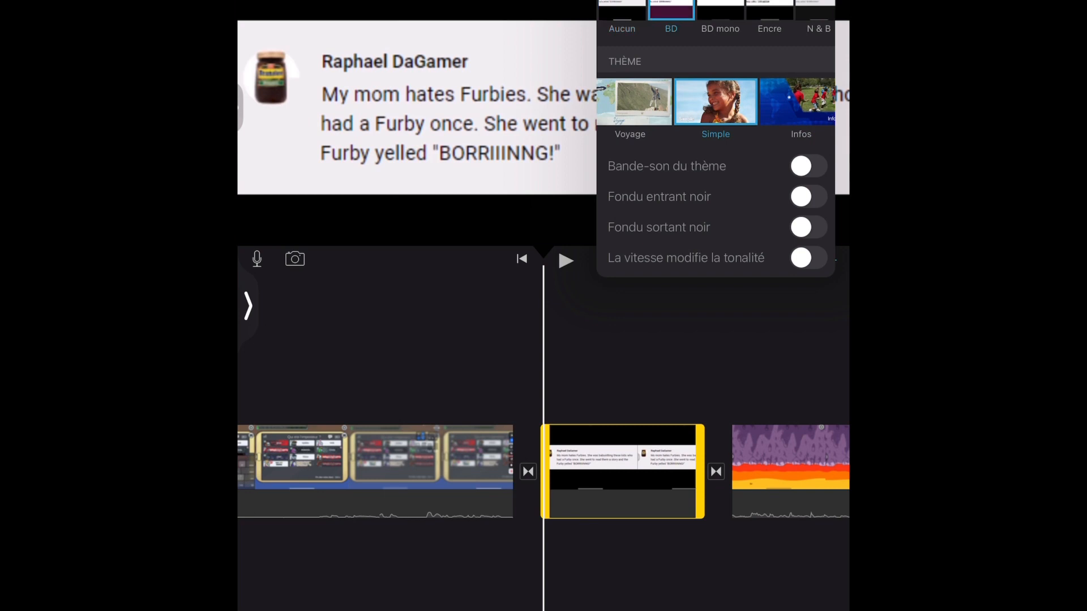
# Compare BD mono, BD and other project filters, returning to the BD comic filter
pyautogui.click(720, 13)
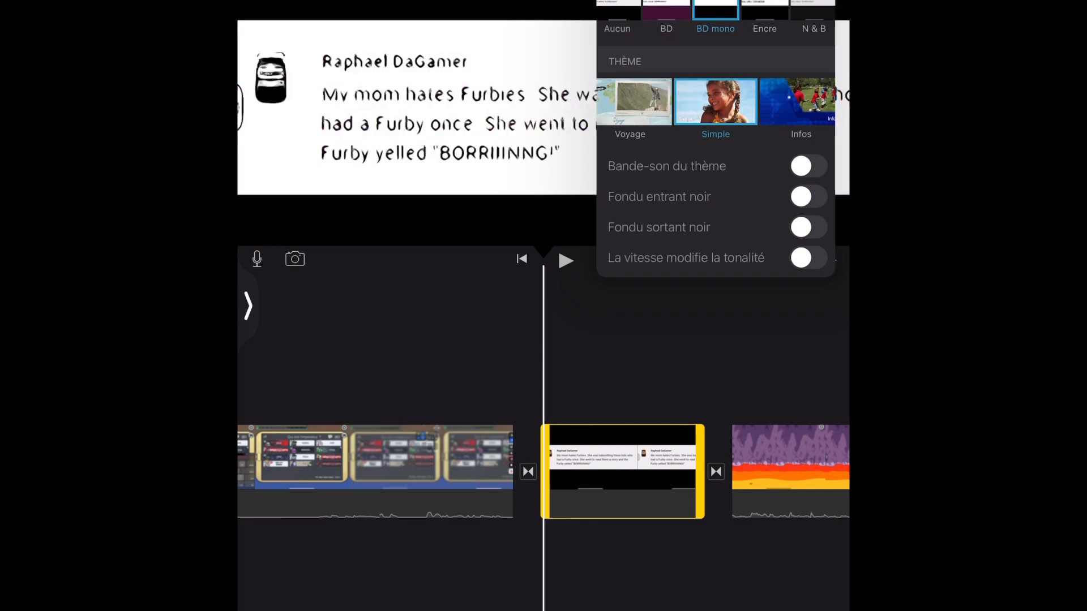
pyautogui.click(667, 29)
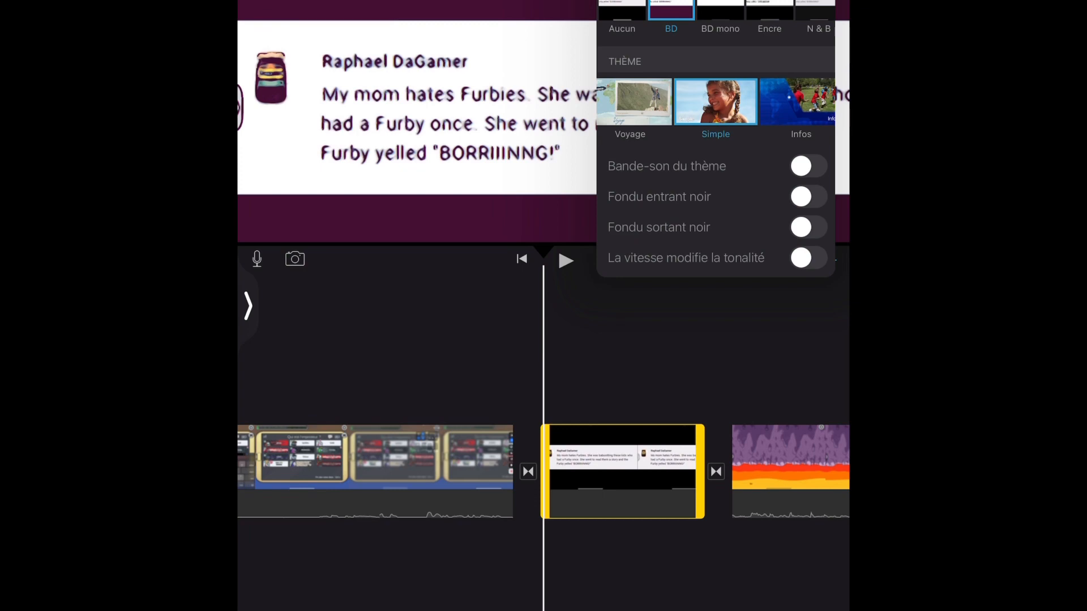
pyautogui.click(714, 9)
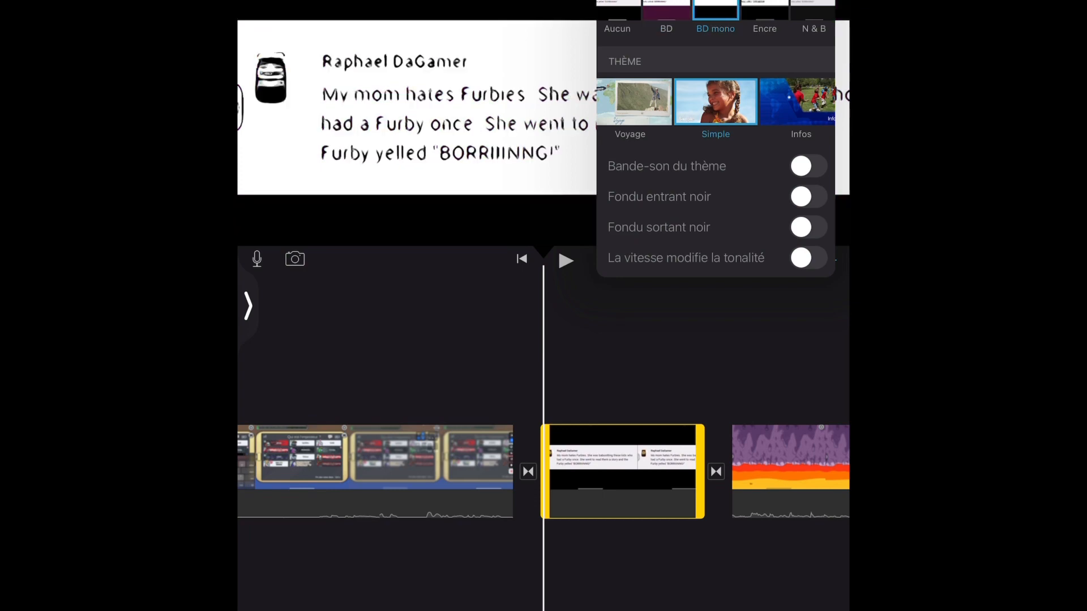
pyautogui.click(765, 28)
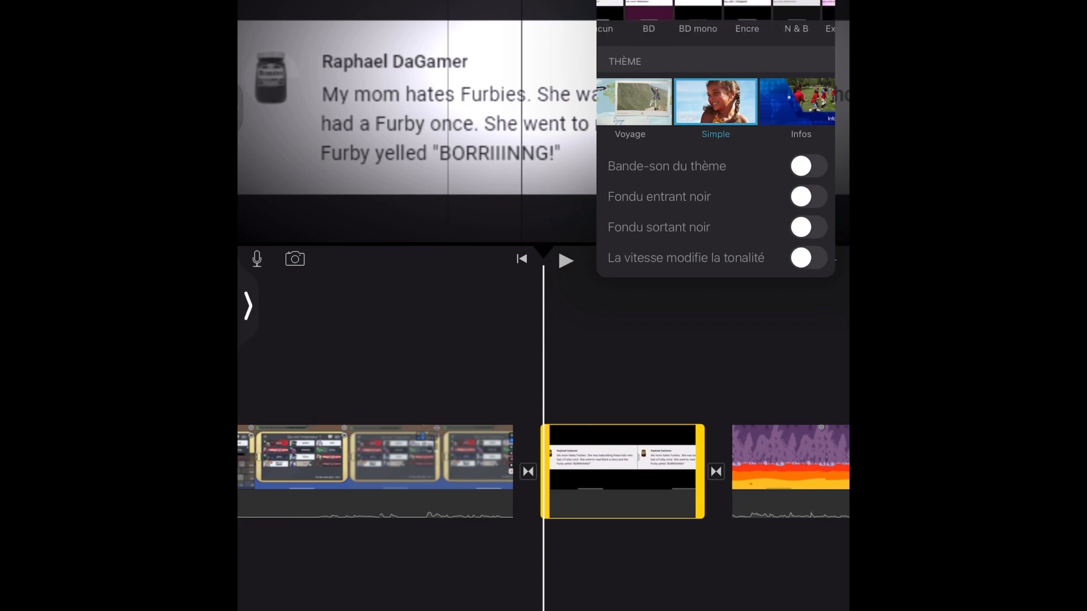
pyautogui.hscroll(-3)
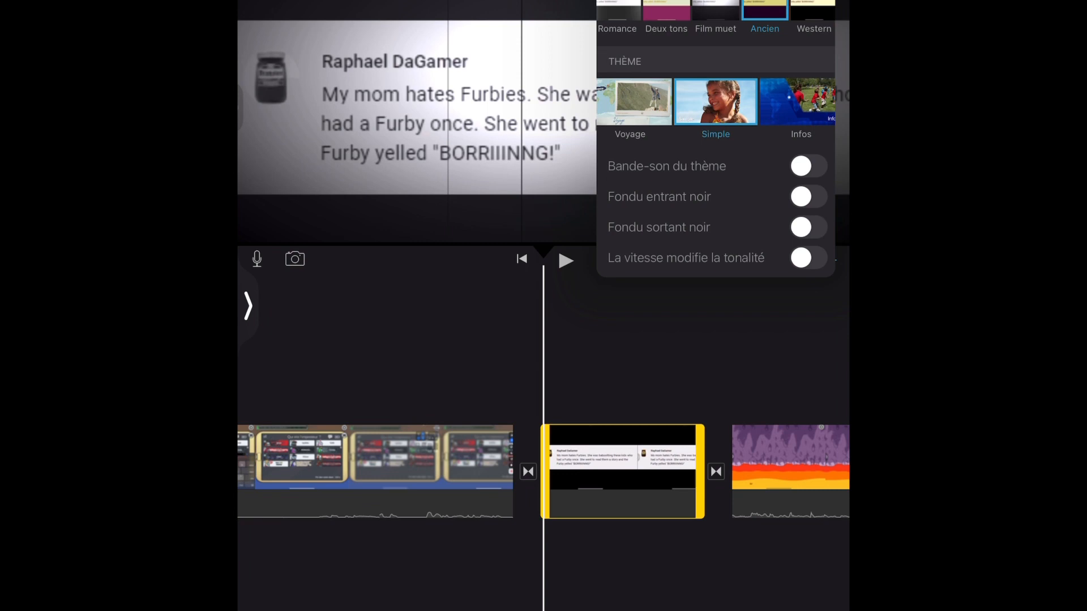
pyautogui.click(809, 11)
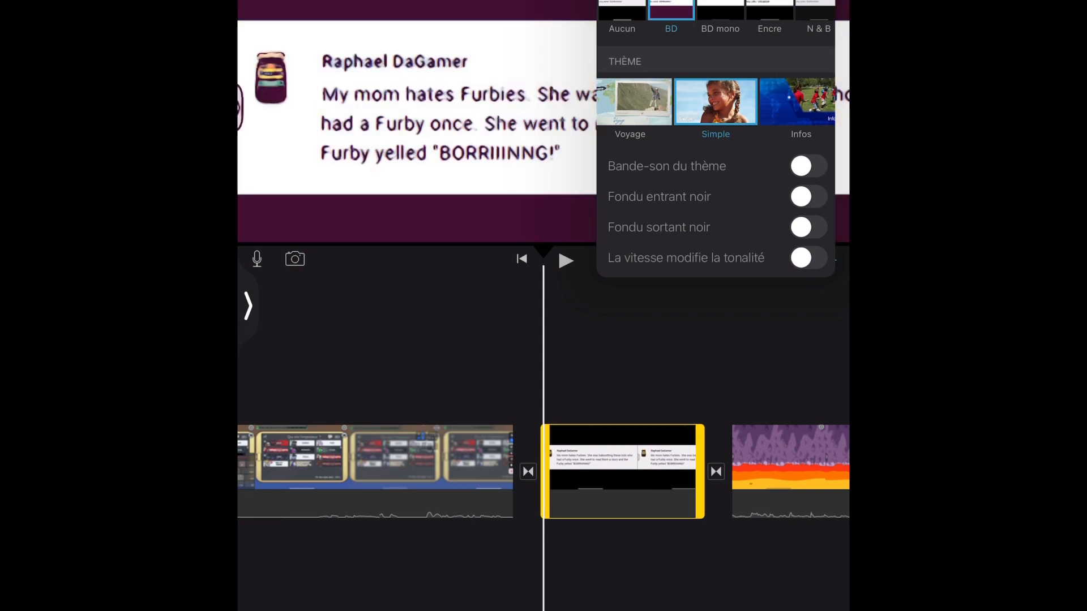
pyautogui.click(716, 7)
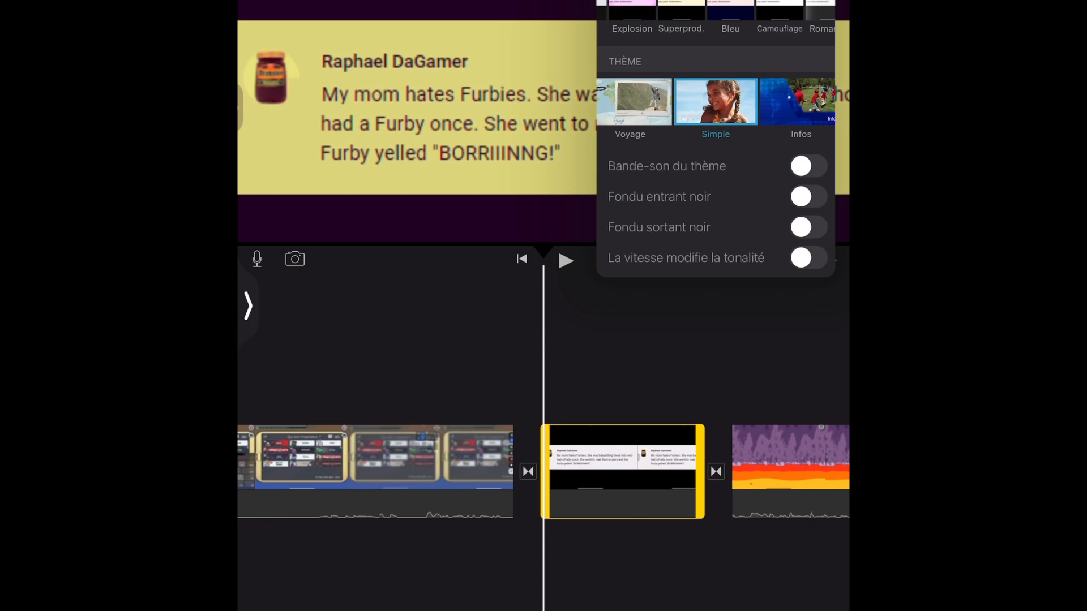
# Scroll the project filter list toward the Encre ink filter
pyautogui.hscroll(-3)
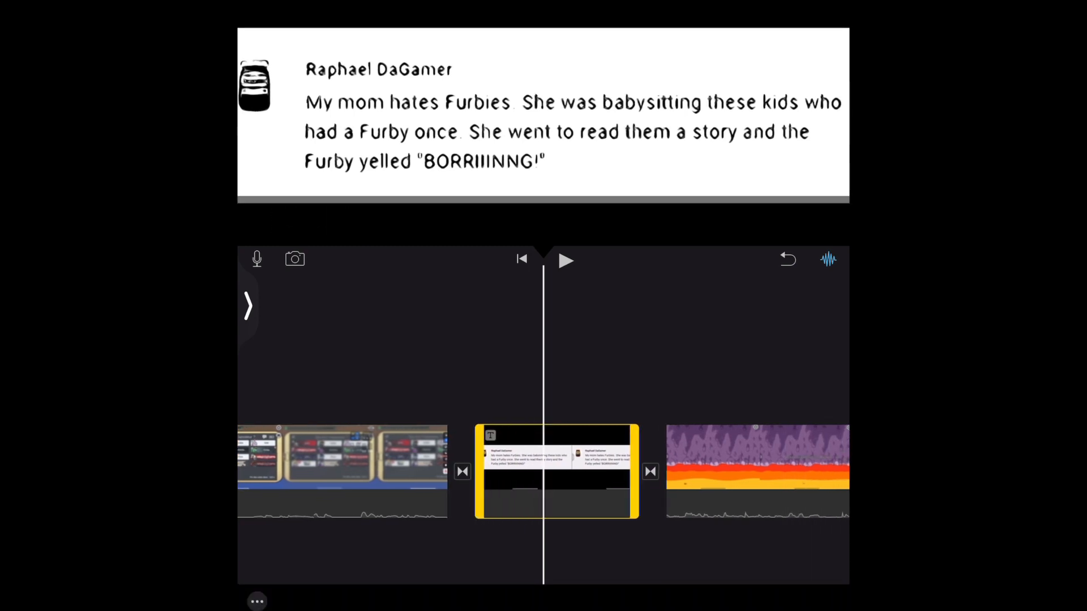
# Try the Radieux and Voyage themes, apply Infos, then exit to the Mon film overview
pyautogui.write('Ti')
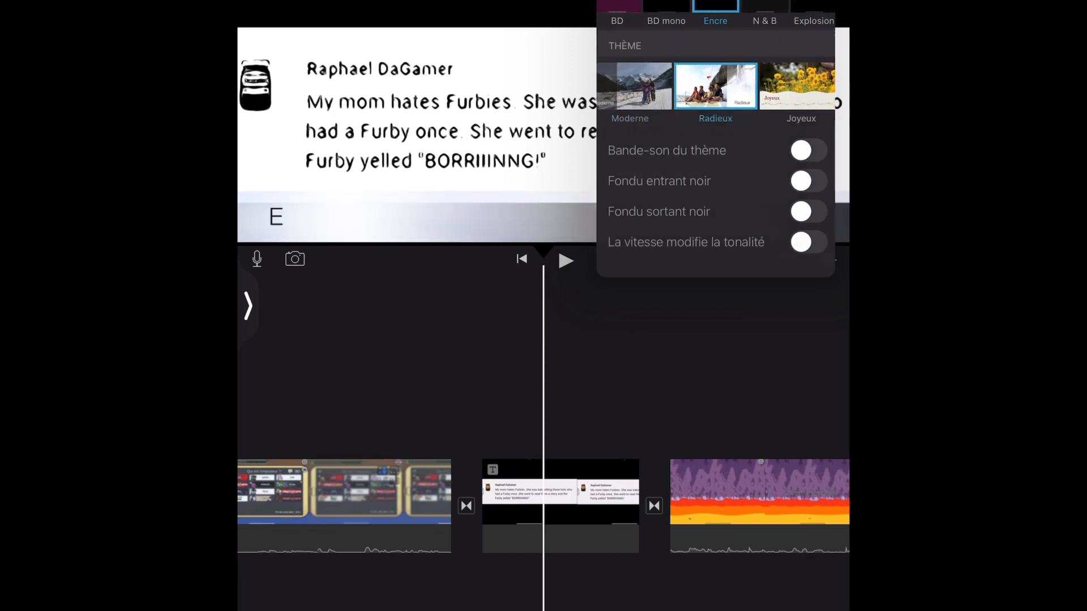
pyautogui.click(315, 217)
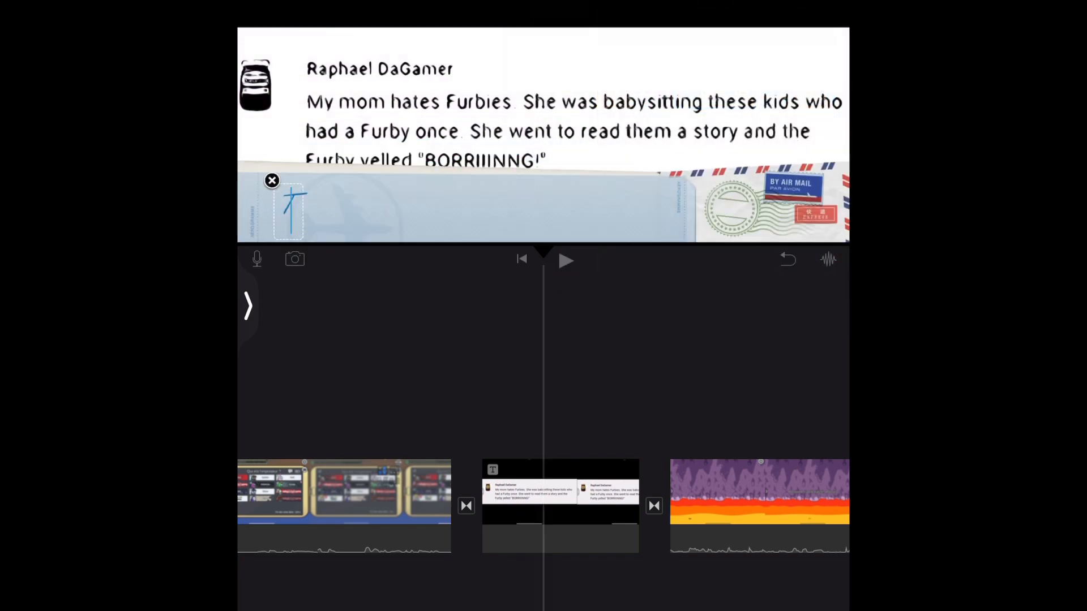
pyautogui.click(287, 212)
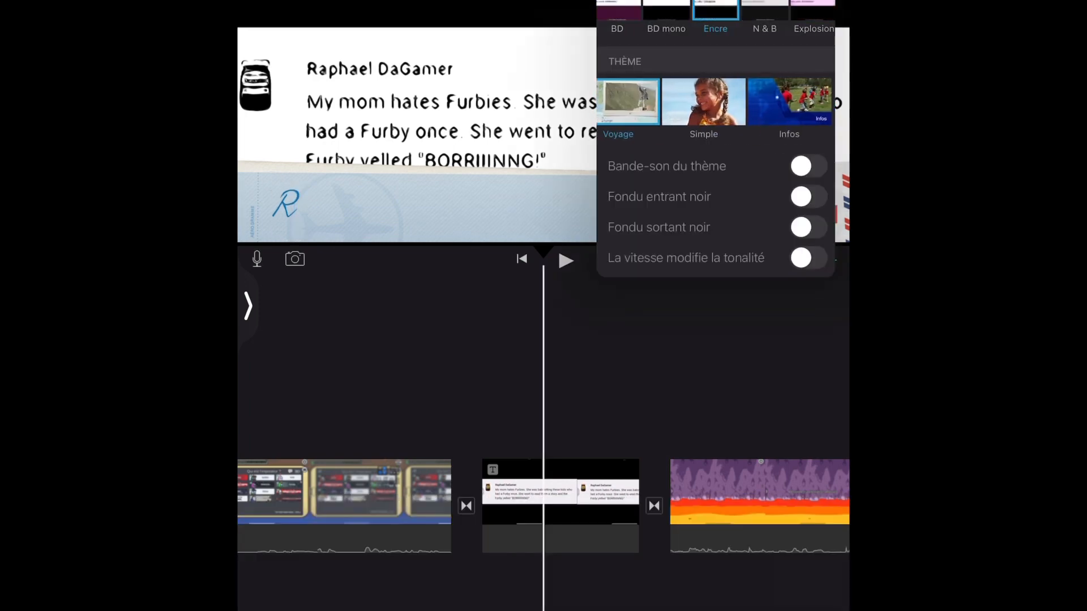
pyautogui.click(703, 102)
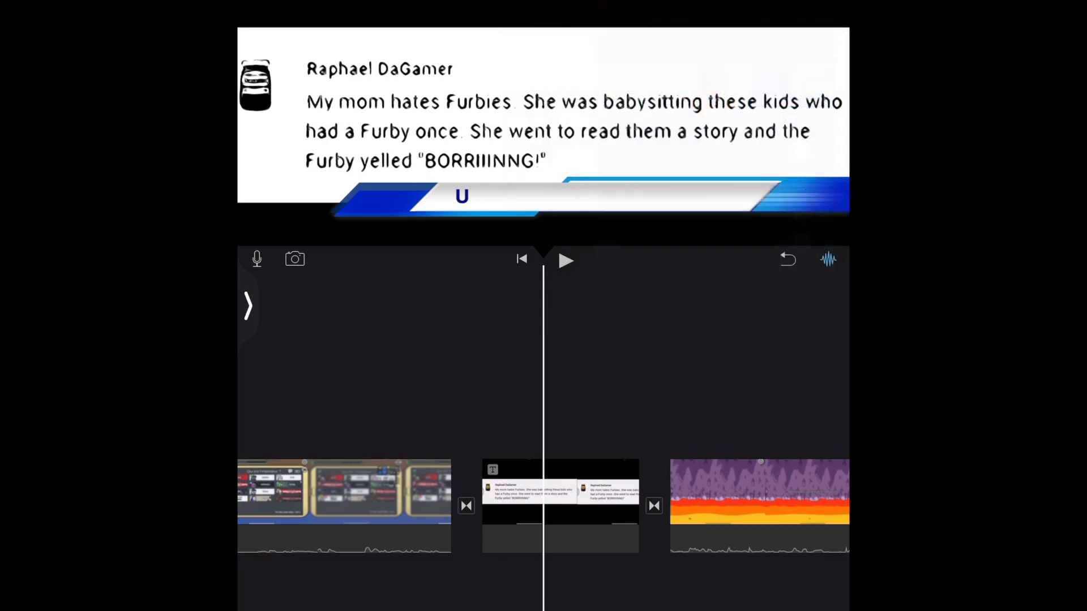
pyautogui.click(460, 196)
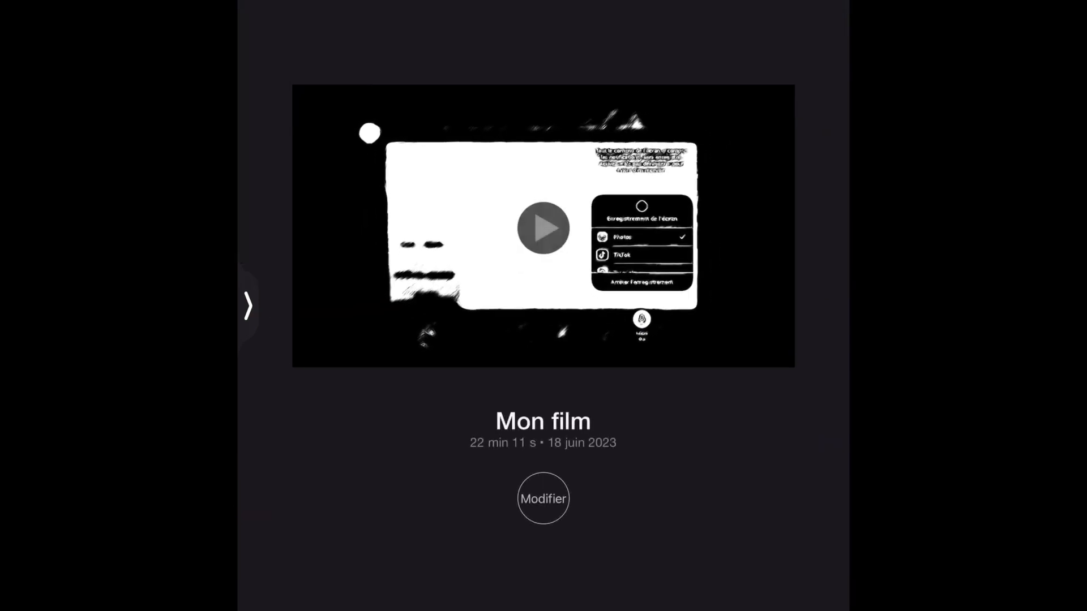
# Go back from the Mon film overview to the Projets list
pyautogui.click(542, 498)
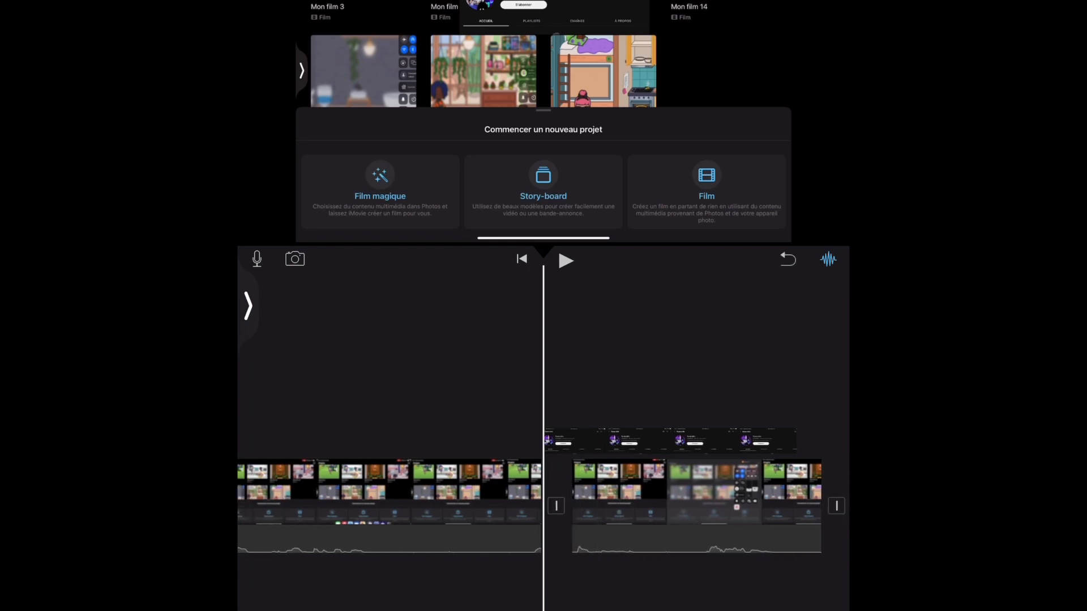
# Browse the Audio library's Bandes-son soundtracks, scrolling down through the tracks
pyautogui.click(693, 441)
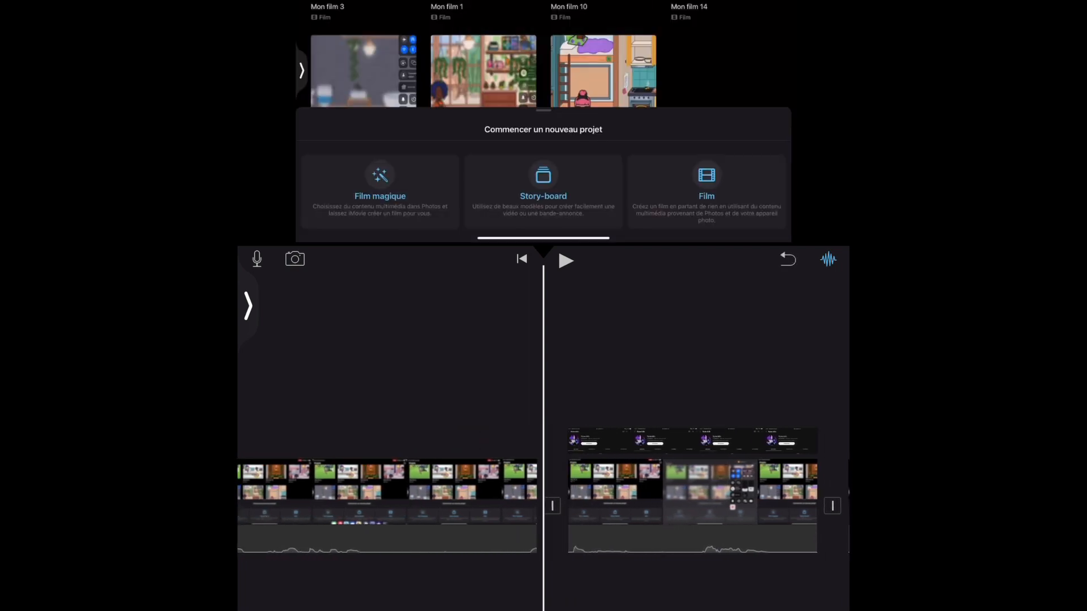
pyautogui.click(706, 188)
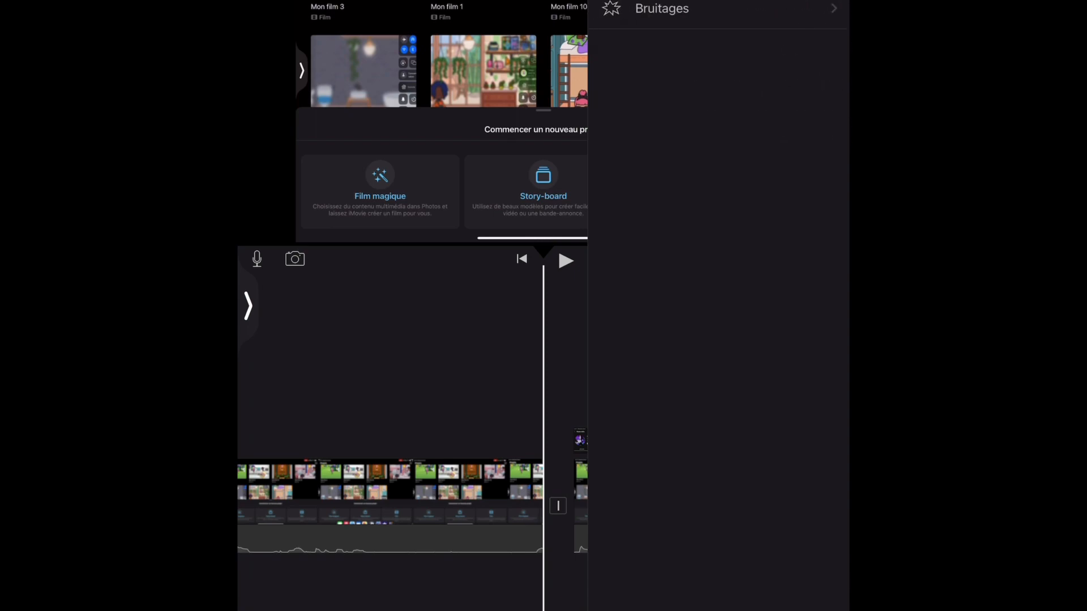
pyautogui.scroll(-3)
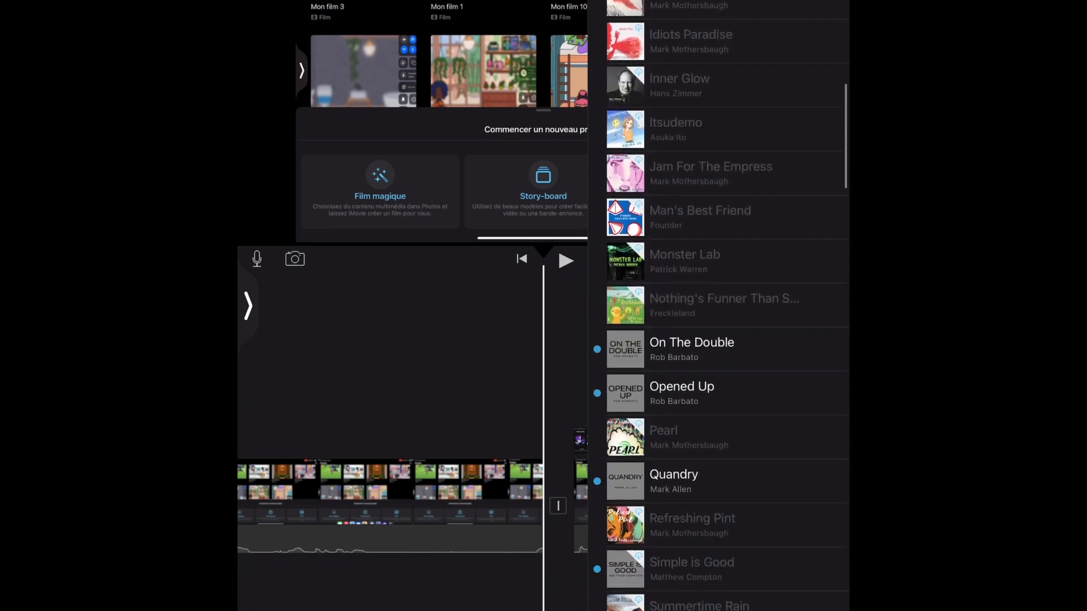
pyautogui.scroll(-3)
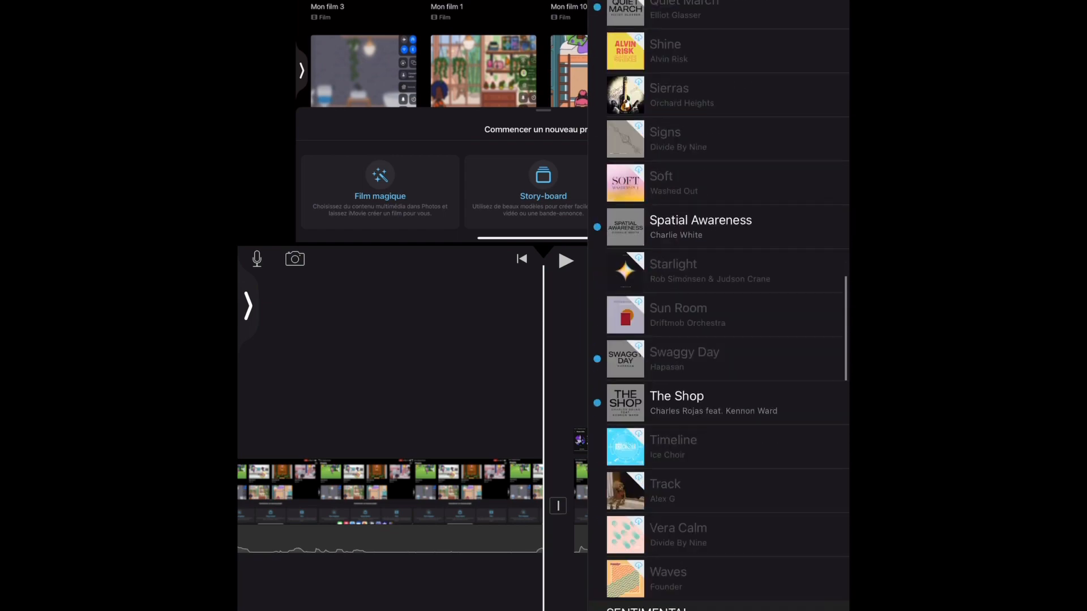